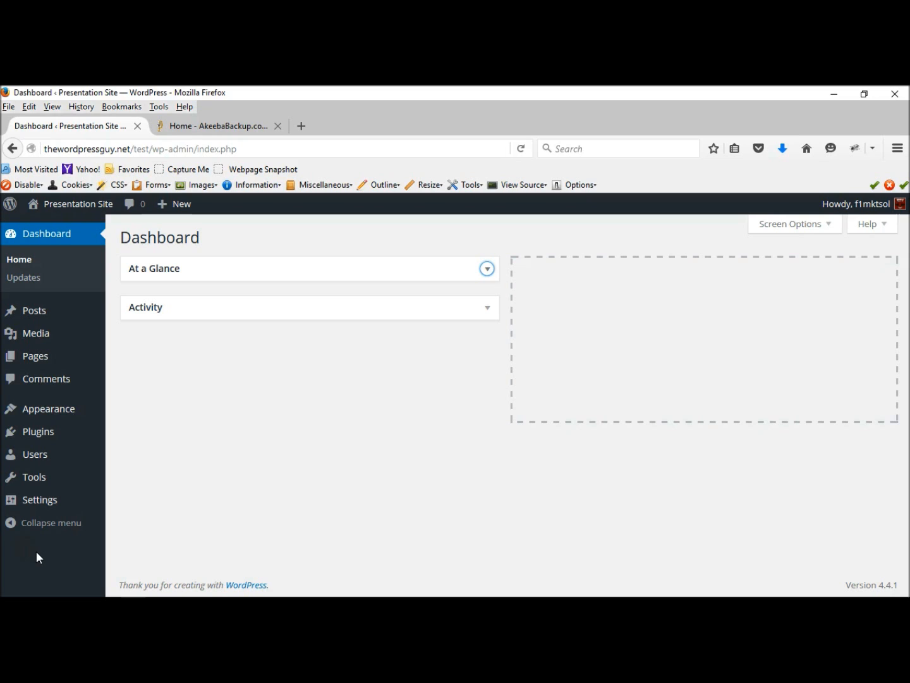
mouse_move(186, 169)
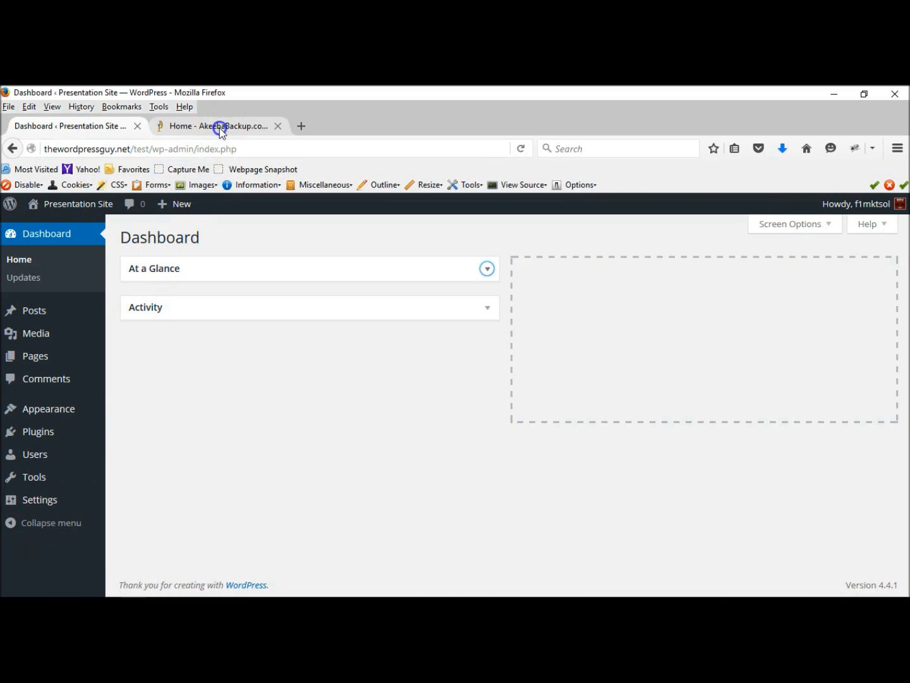
Reach the Akeeba Backup for WordPress download page via Products, then return to WordPress
left_click(219, 125)
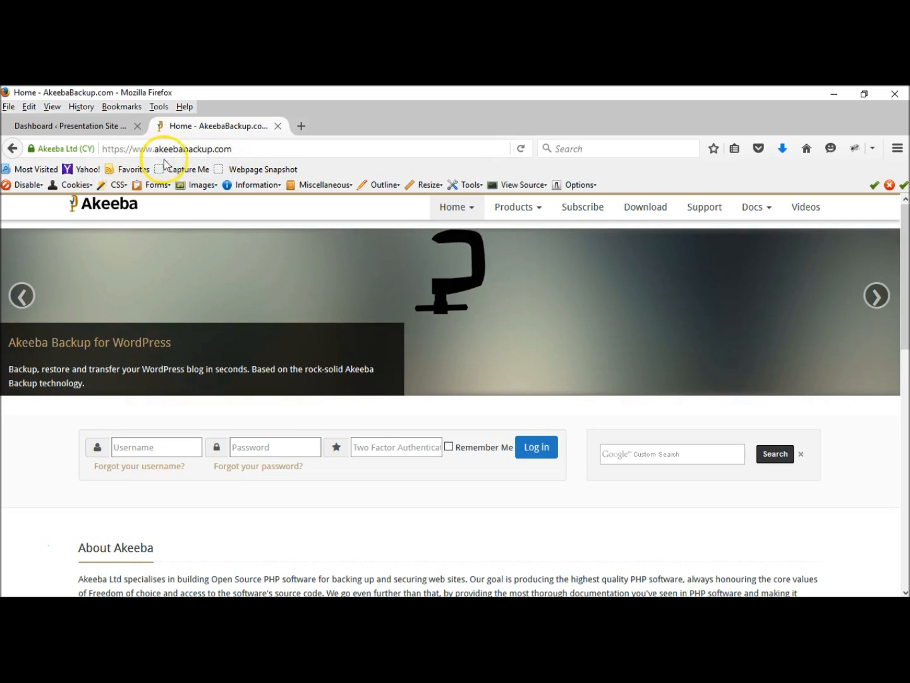
mouse_move(140, 161)
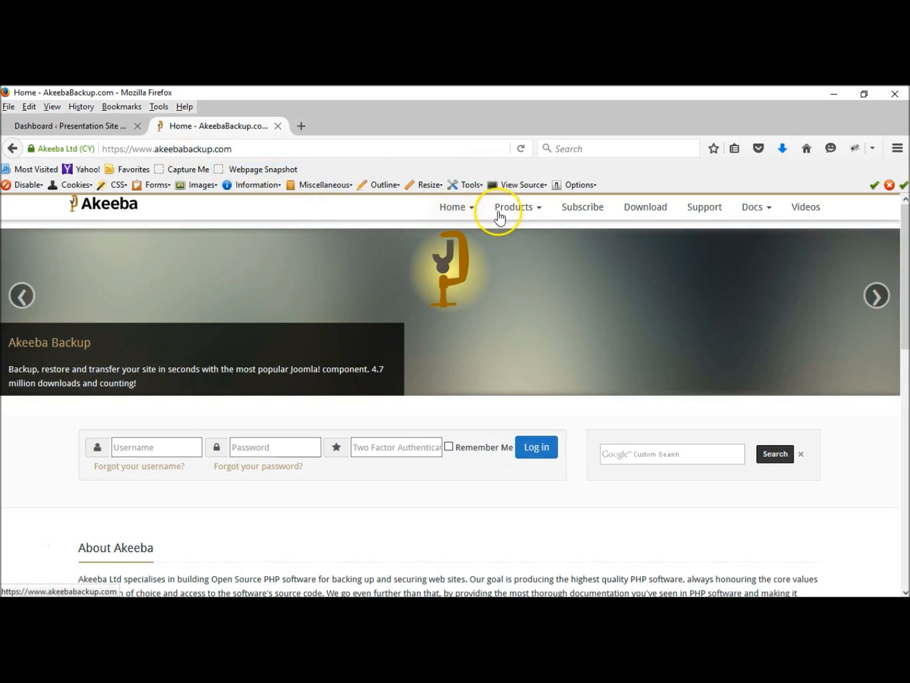
left_click(513, 207)
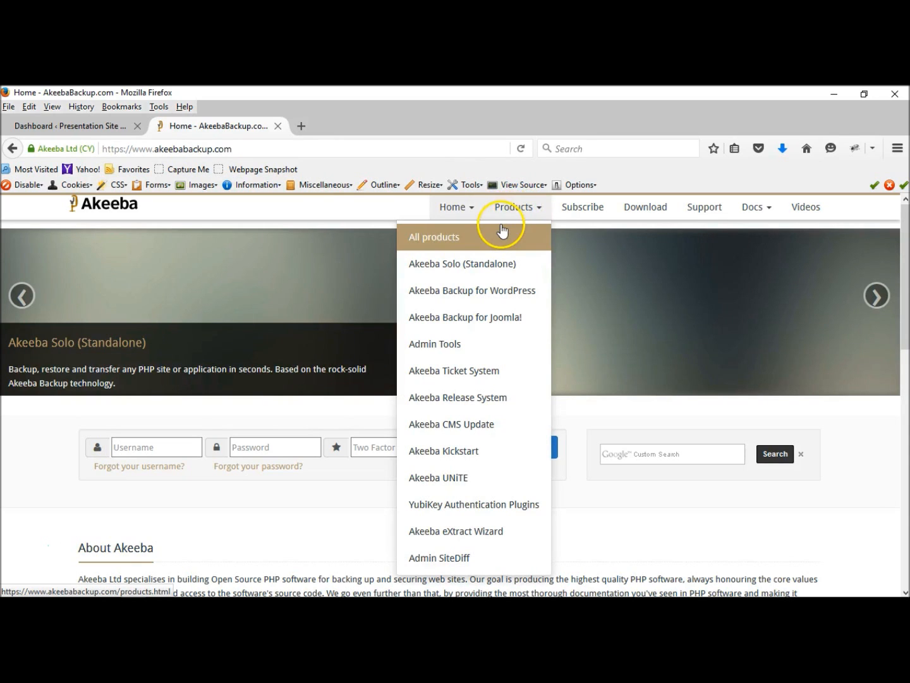
mouse_move(471, 290)
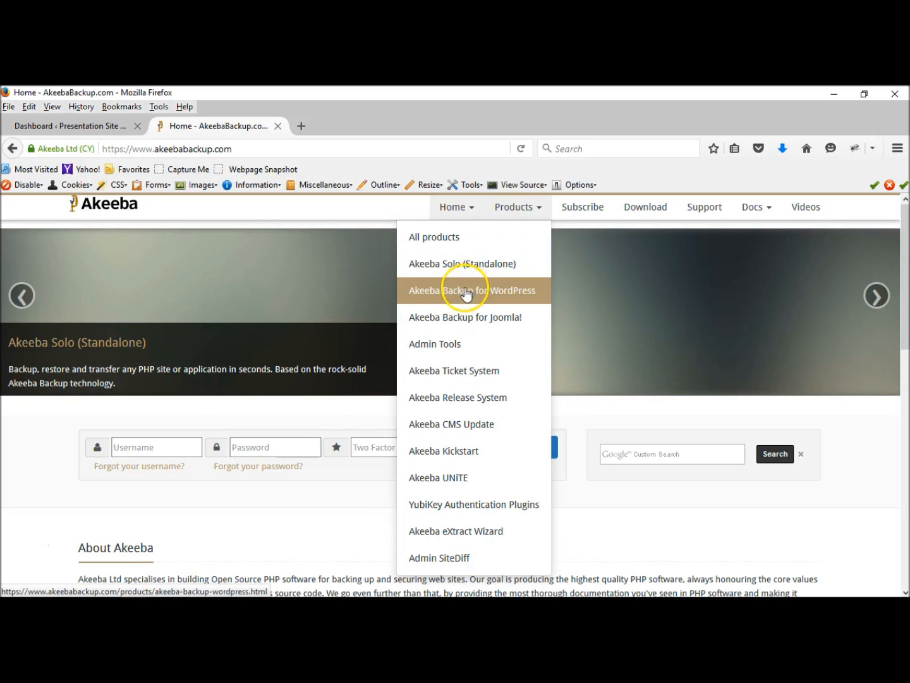
left_click(471, 290)
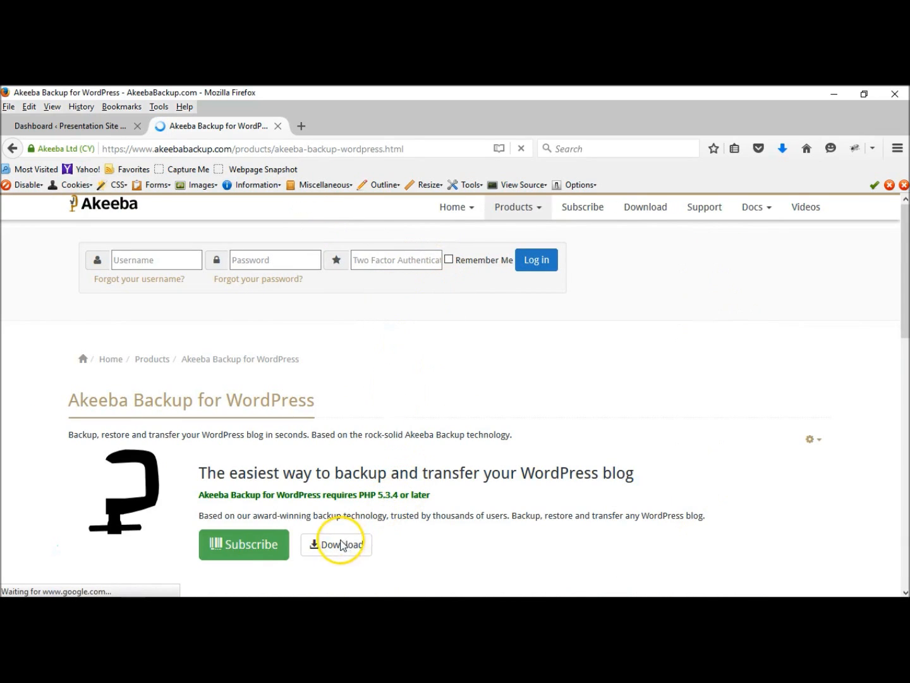
left_click(336, 544)
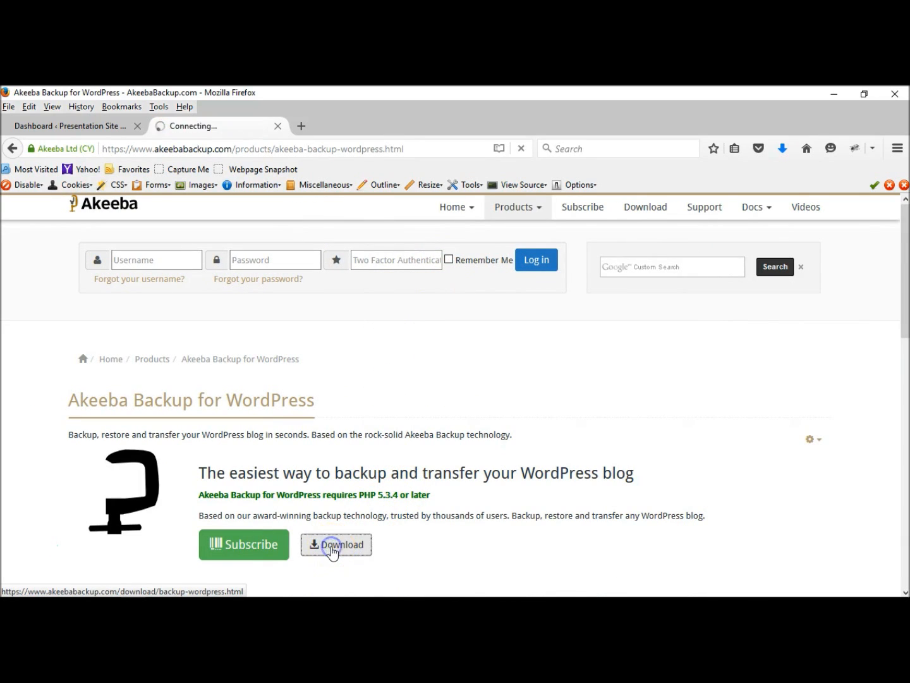
left_click(336, 545)
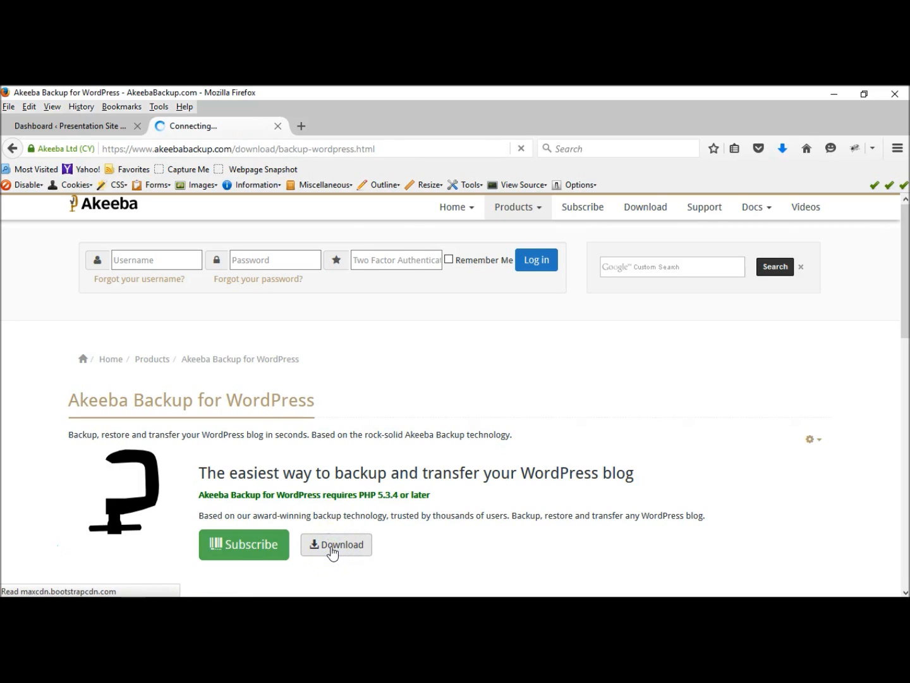
left_click(336, 544)
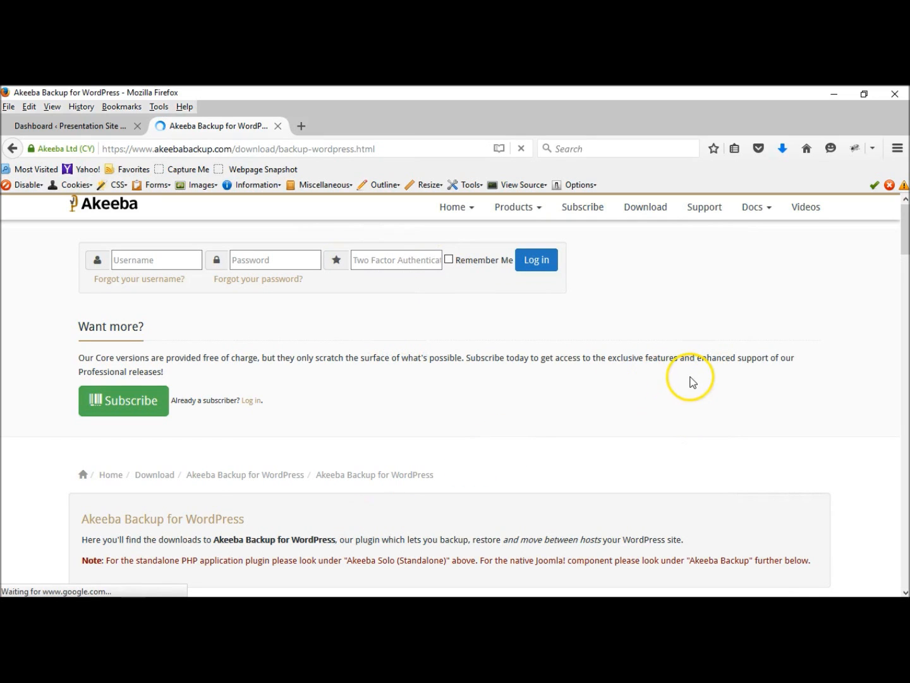
left_click(70, 126)
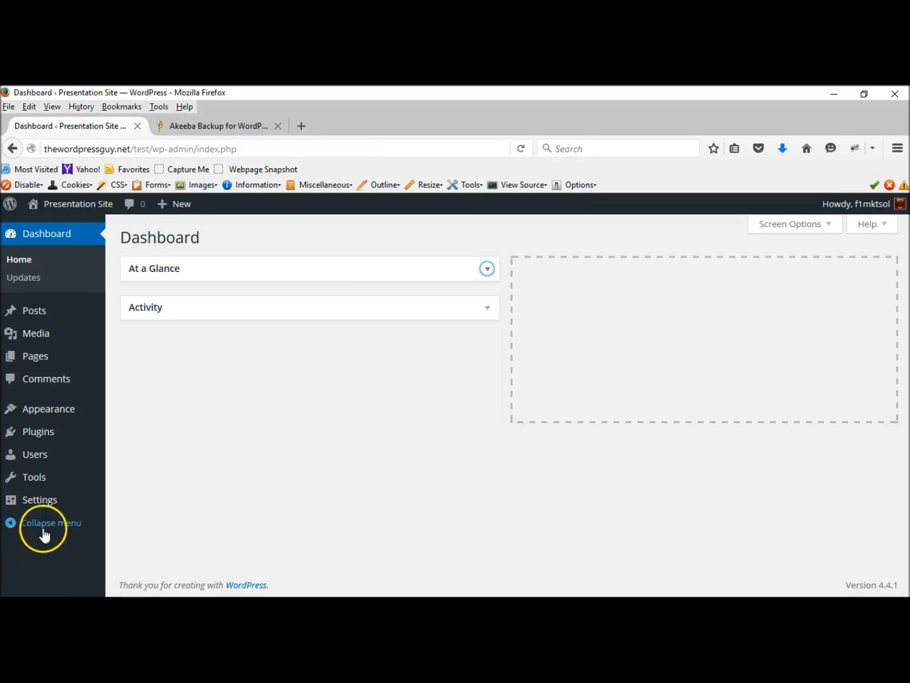
mouse_move(37, 431)
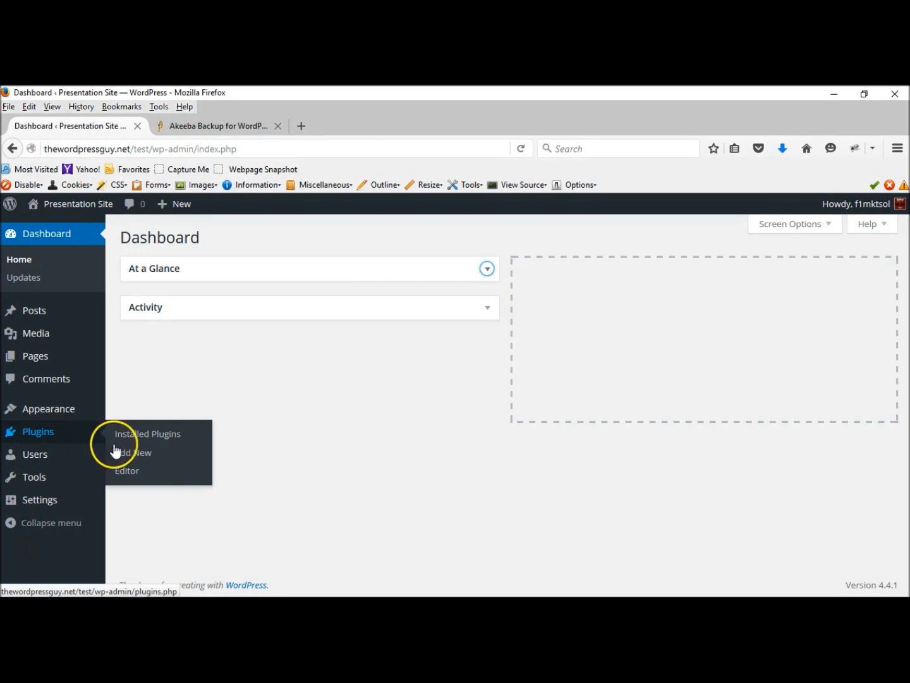
mouse_move(132, 452)
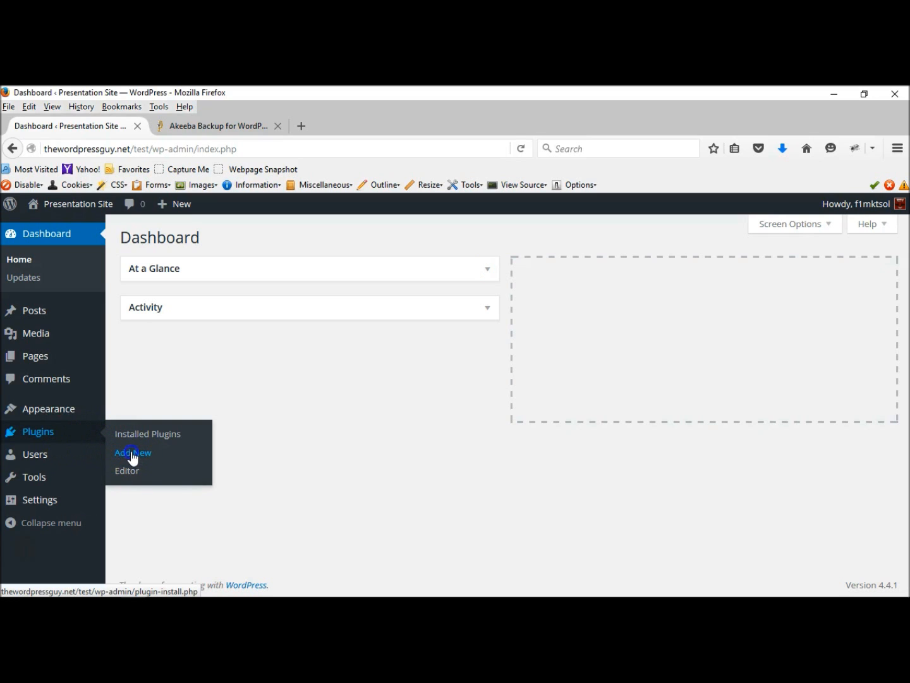
Open Plugins > Add New and bring up the Upload Plugin zip form
left_click(132, 452)
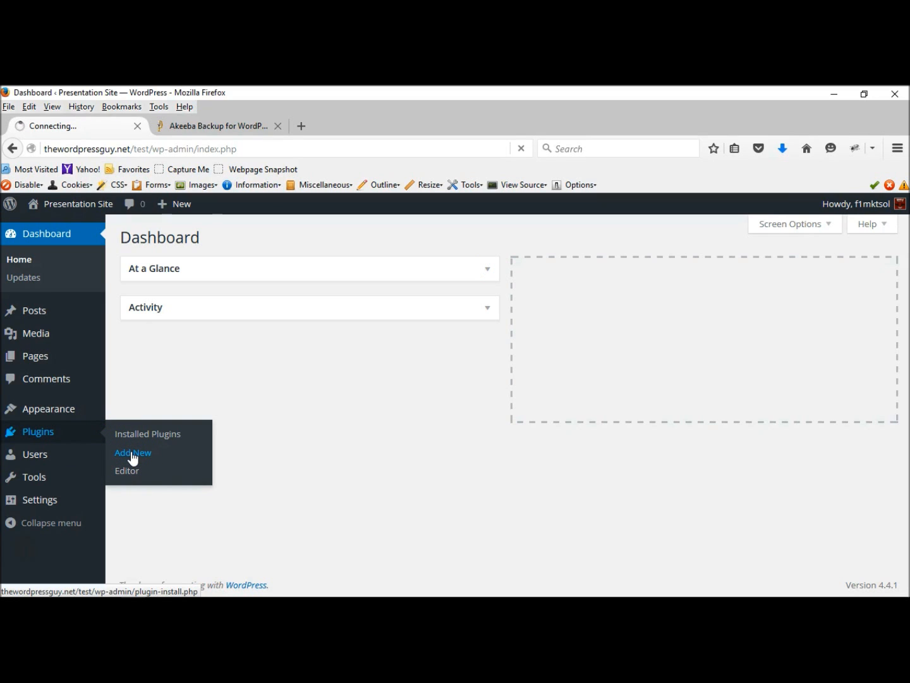
left_click(132, 452)
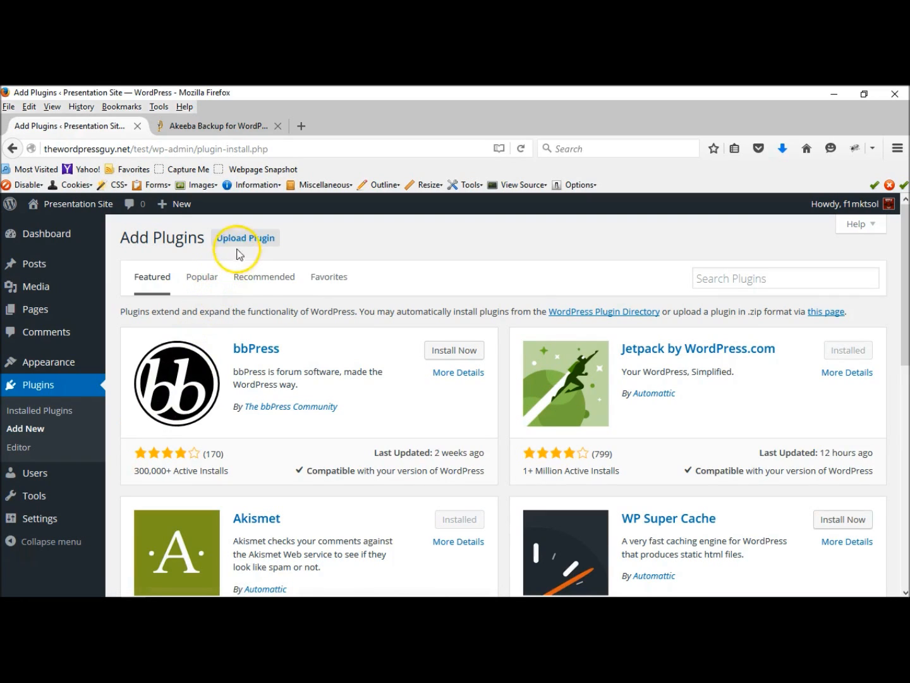
mouse_move(245, 238)
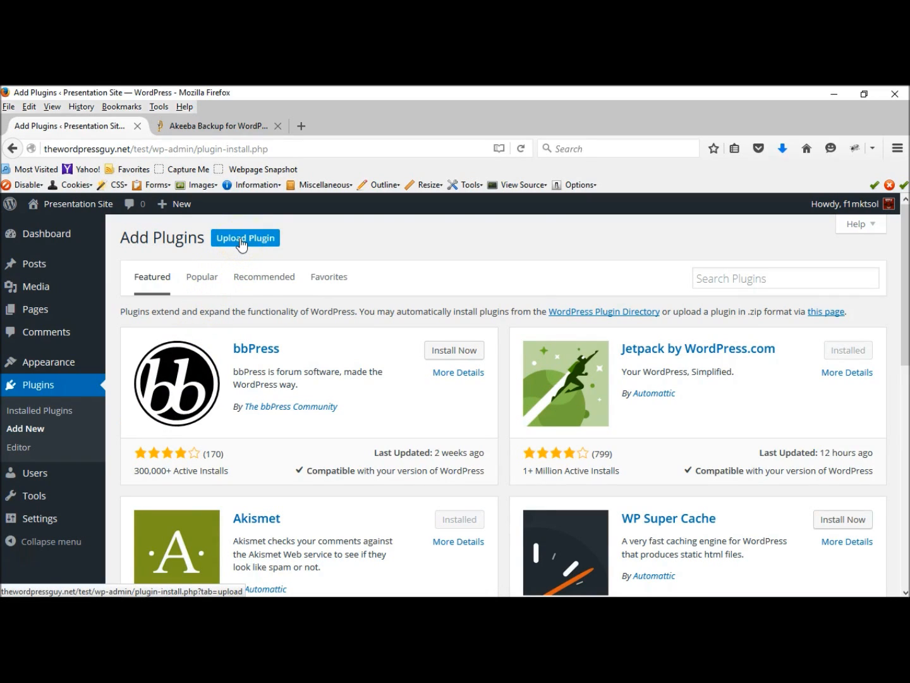
left_click(245, 237)
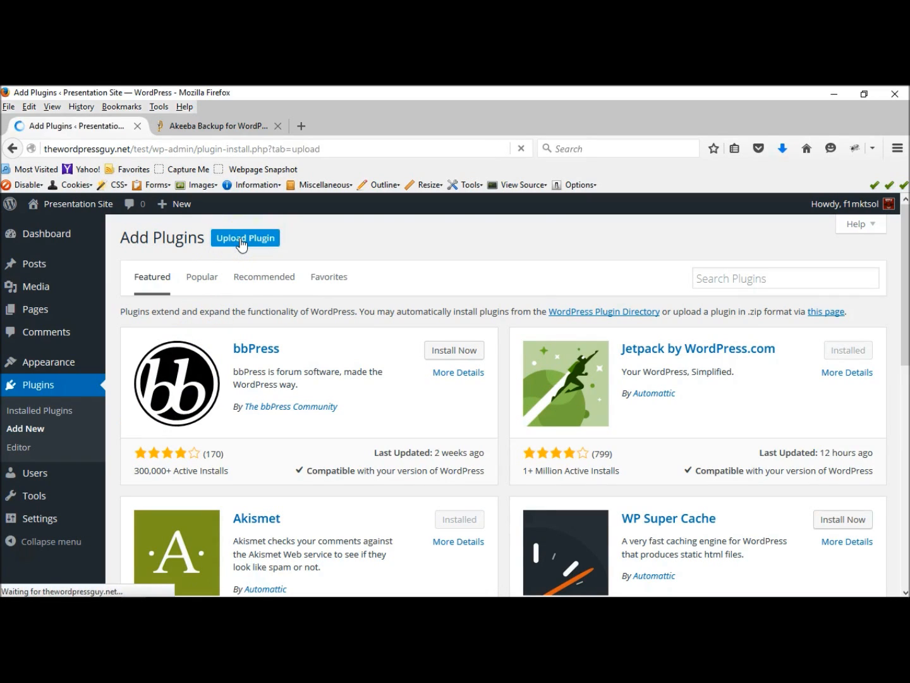
left_click(244, 237)
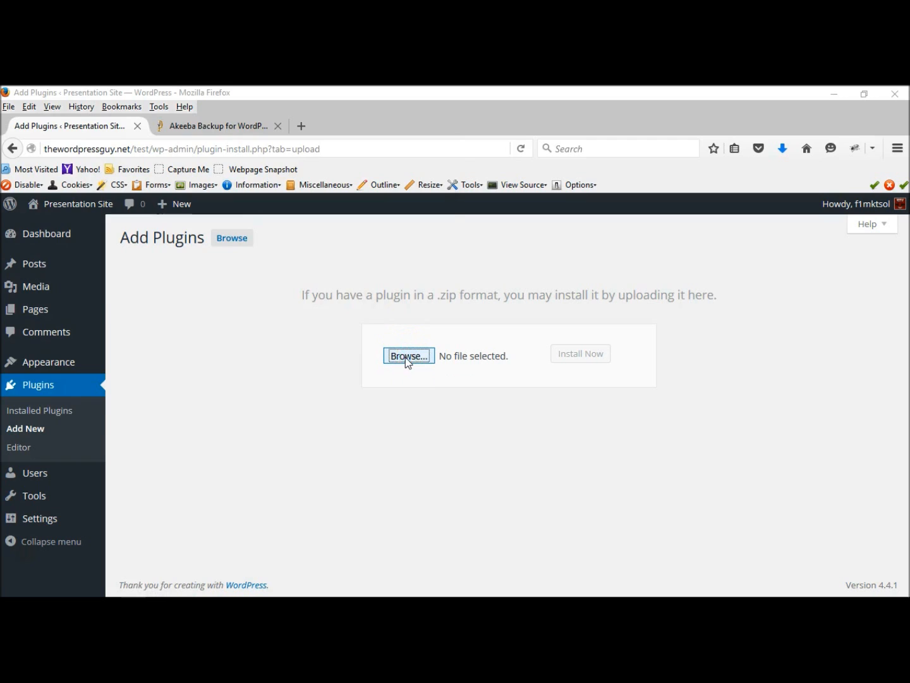
Select akeebabackupwp-core.zip from the Desktop in the file dialog for upload
left_click(408, 355)
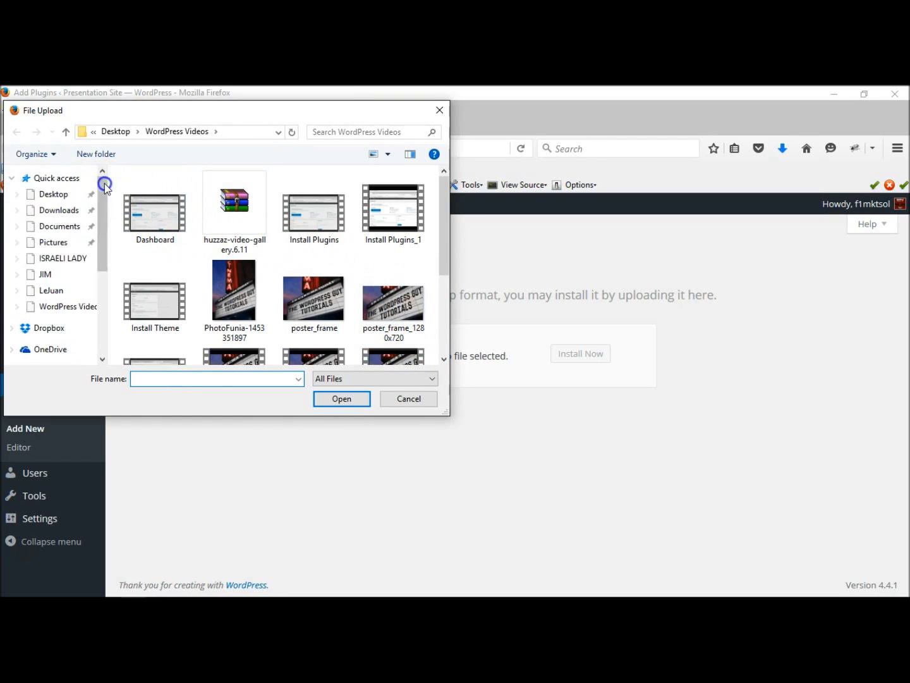
left_click(52, 194)
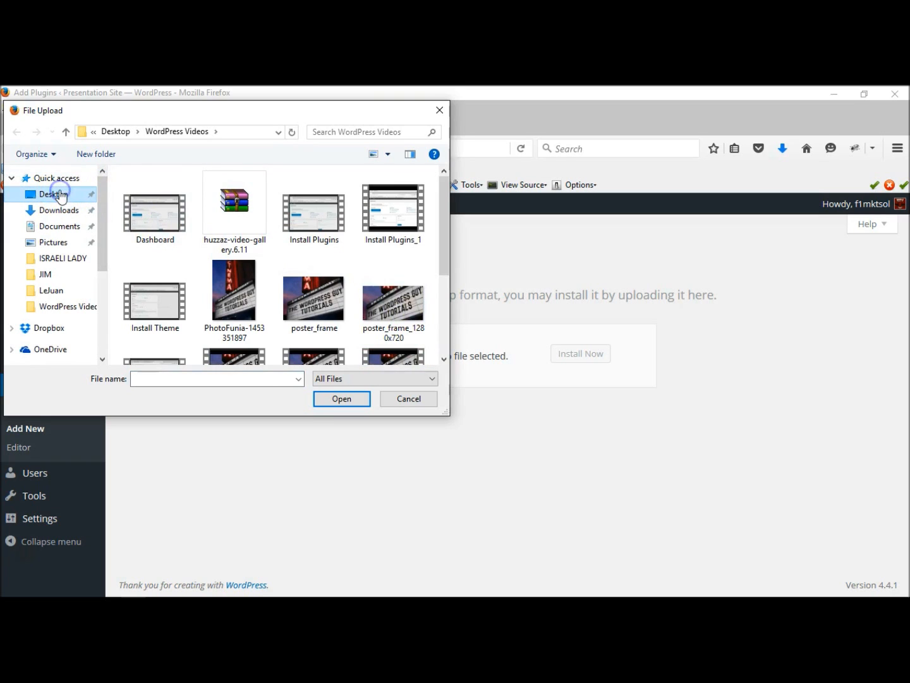
left_click(52, 194)
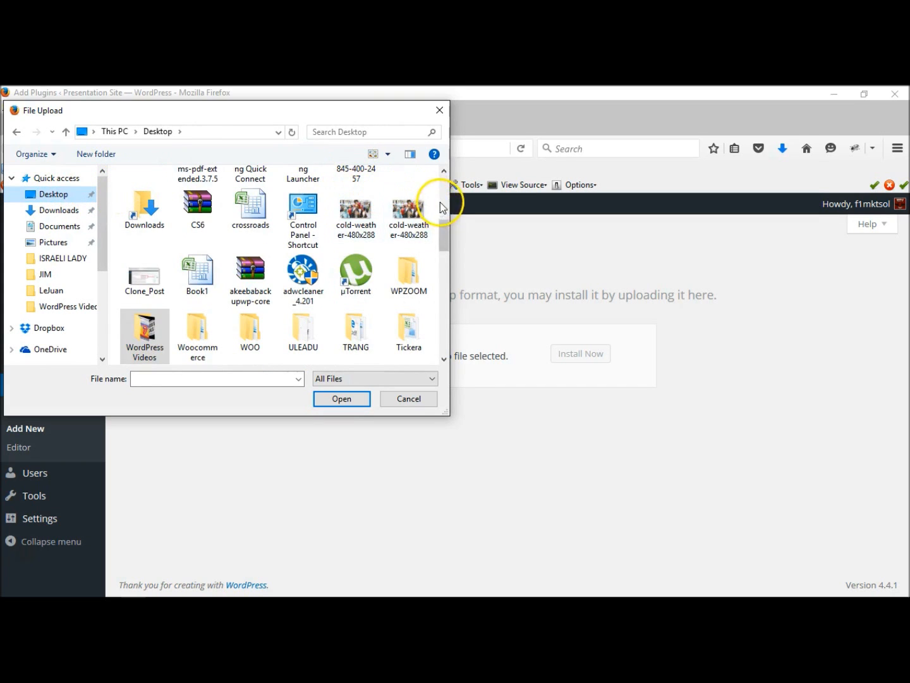
scroll("down", 3)
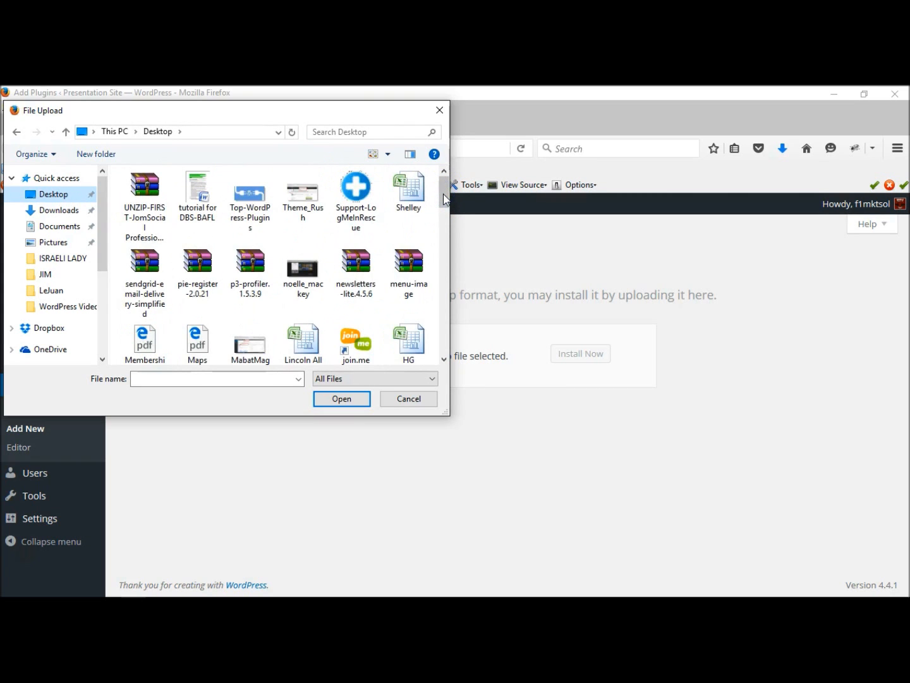
mouse_move(446, 197)
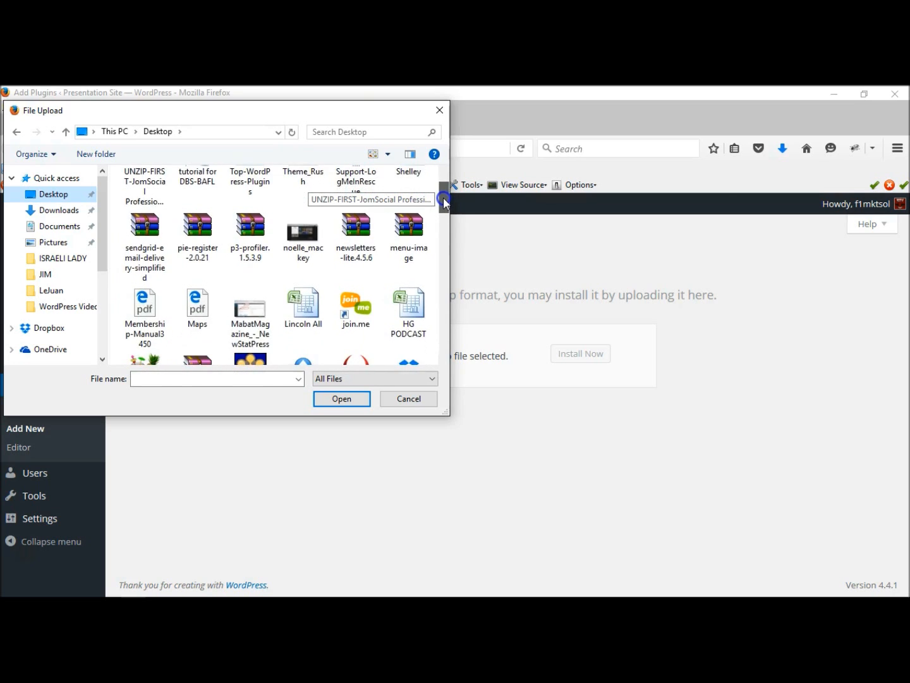
scroll("down", 3)
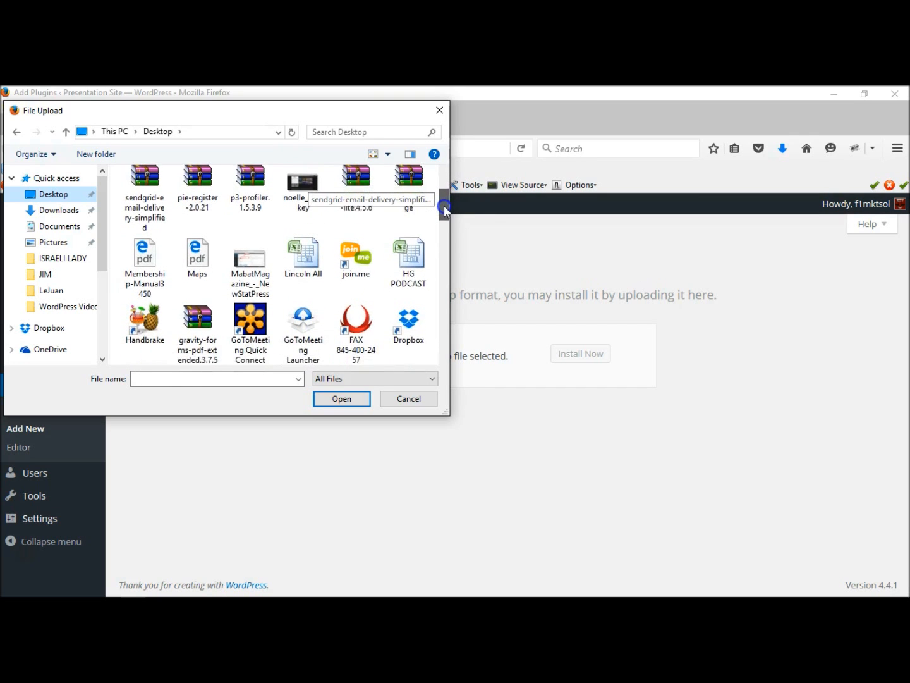
scroll("down", 3)
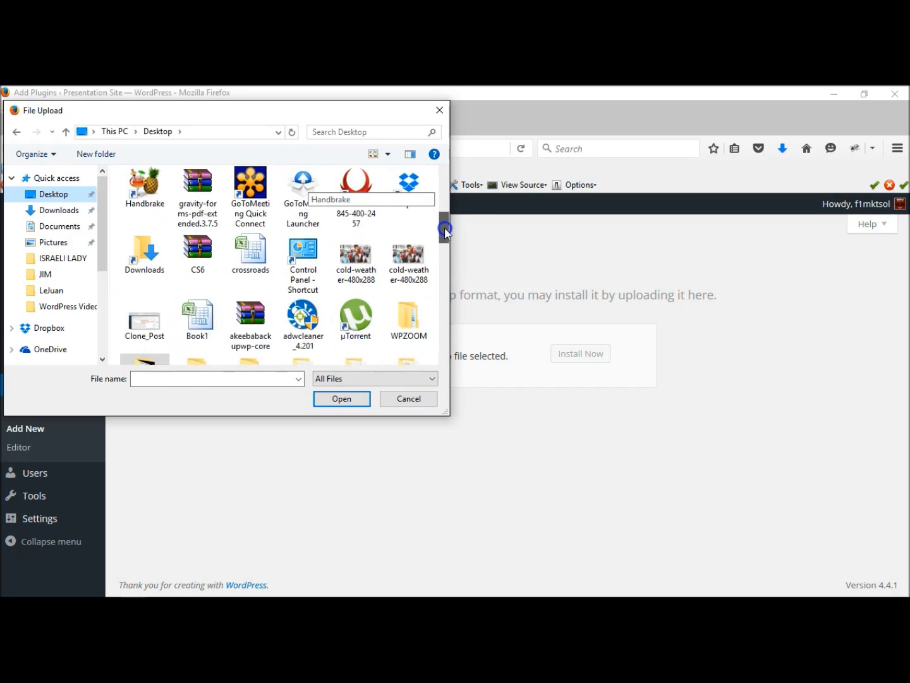
scroll("down", 3)
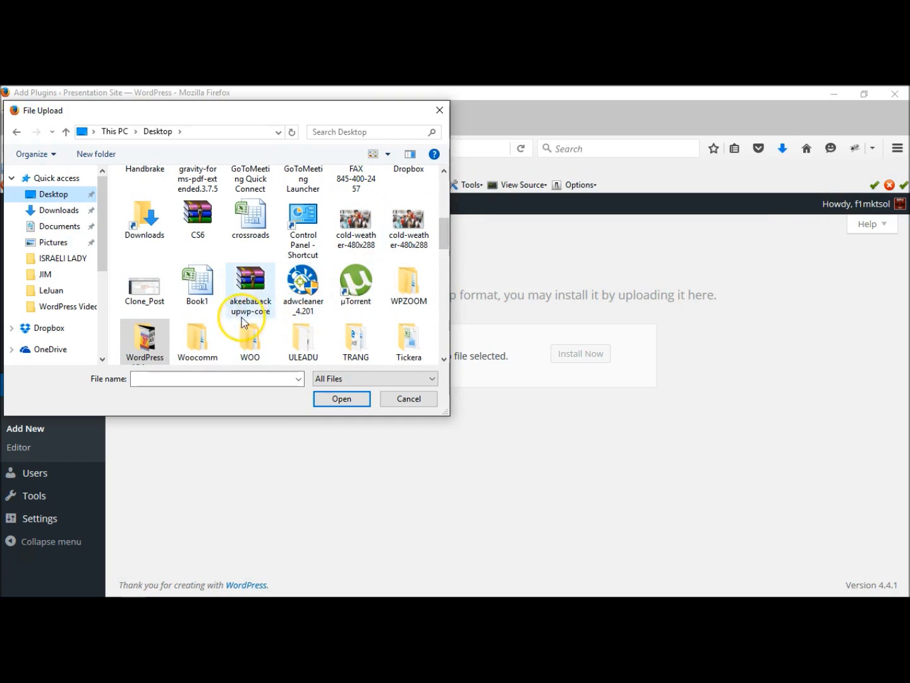
left_click(249, 284)
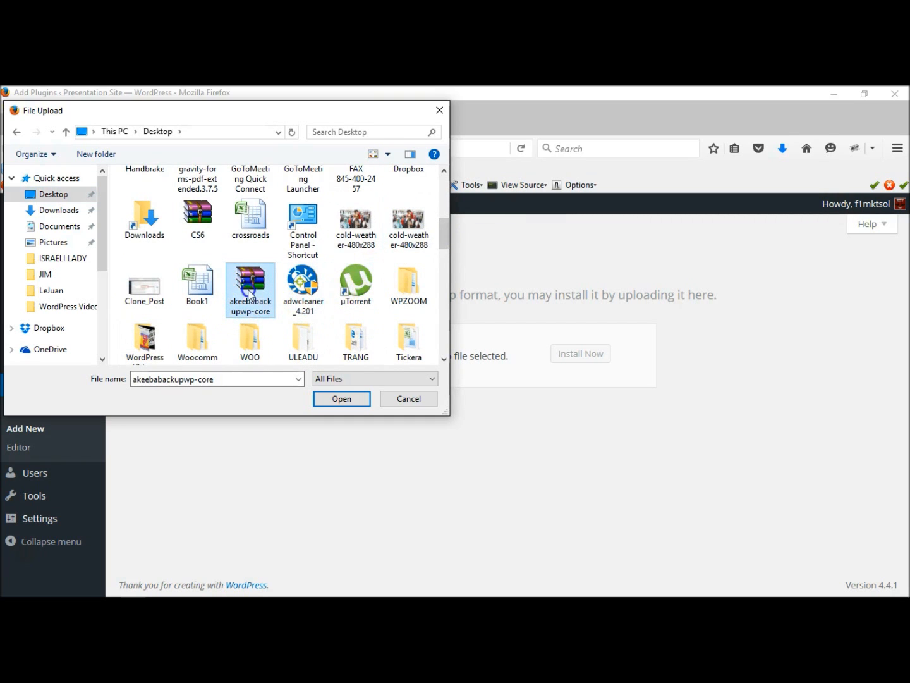
left_click(342, 398)
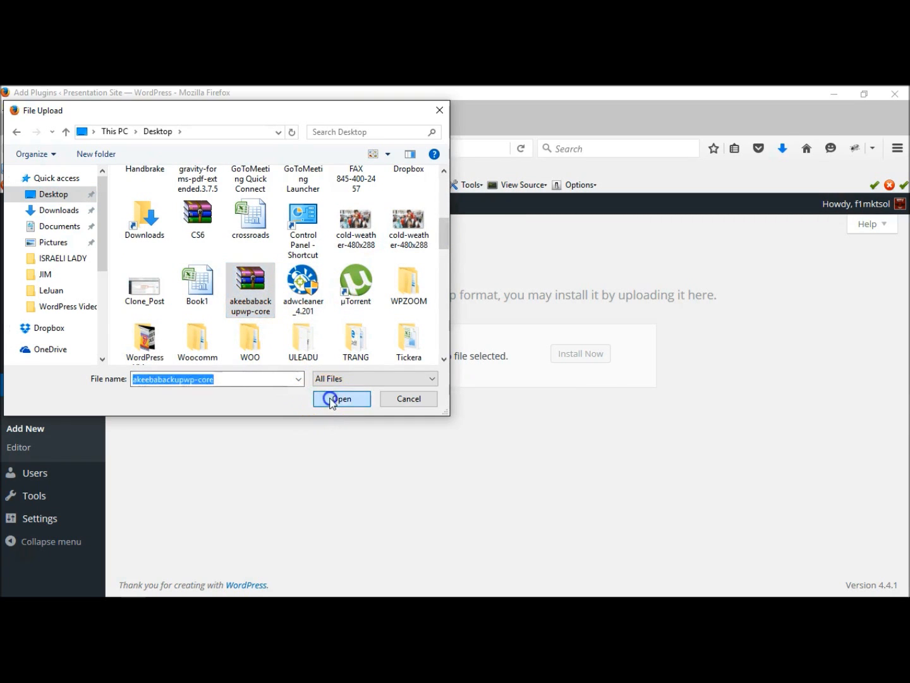
left_click(341, 398)
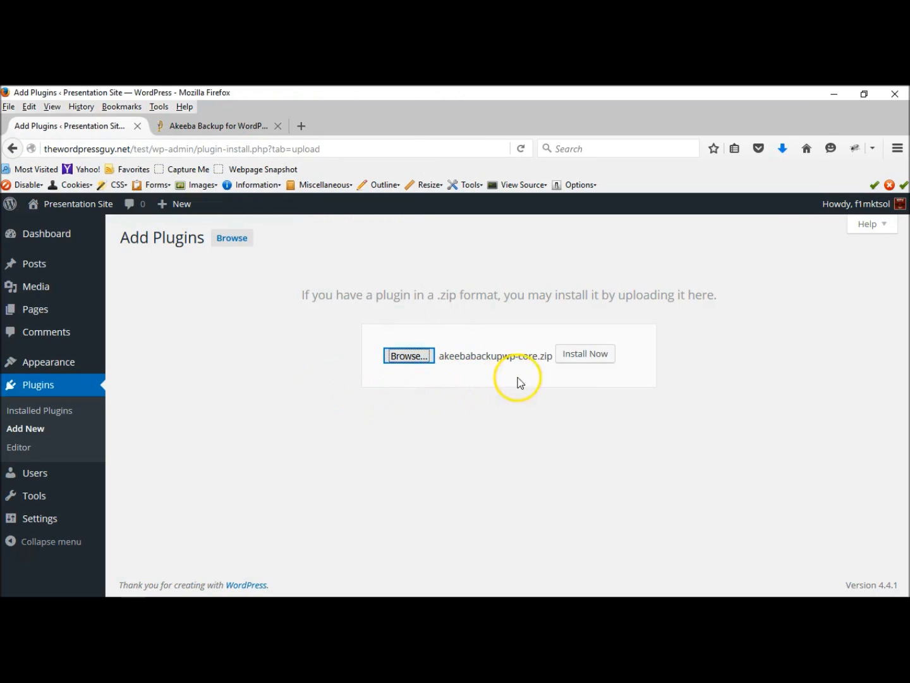
mouse_move(583, 353)
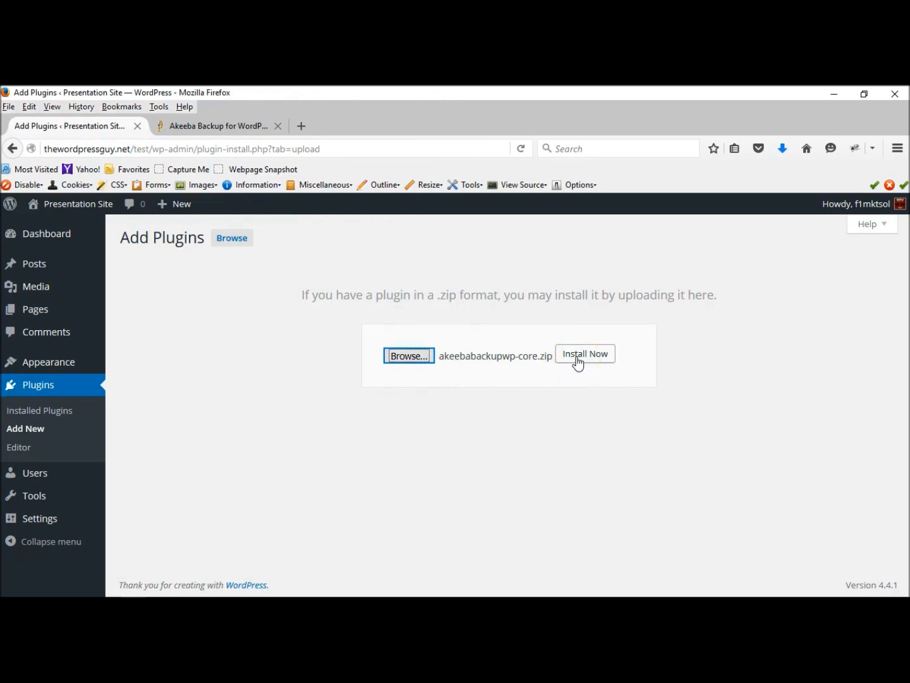
Install the akeebabackupwp-core.zip package until 'Plugin installed successfully' appears
left_click(584, 353)
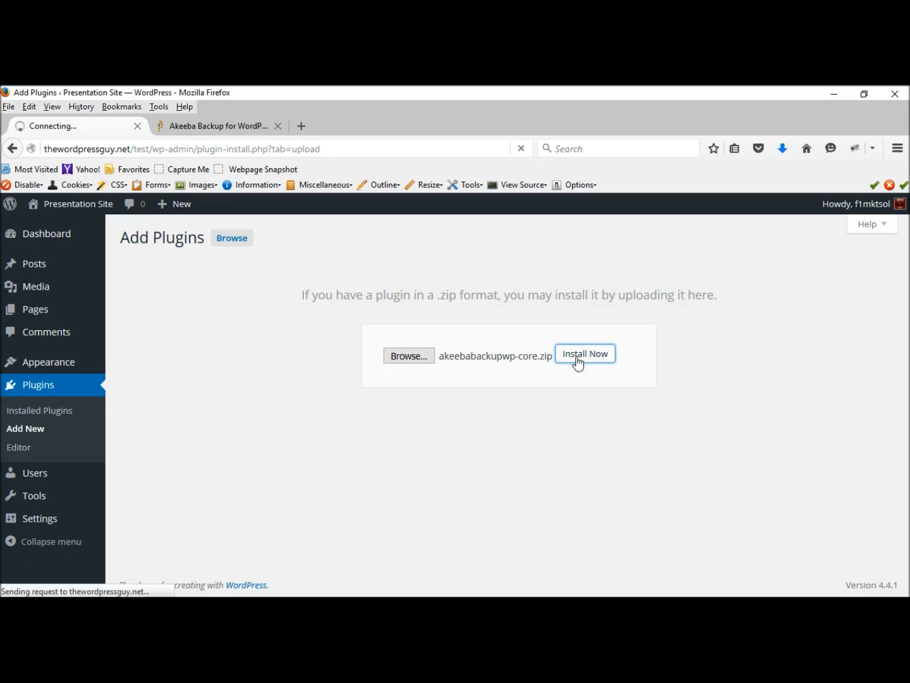
left_click(584, 352)
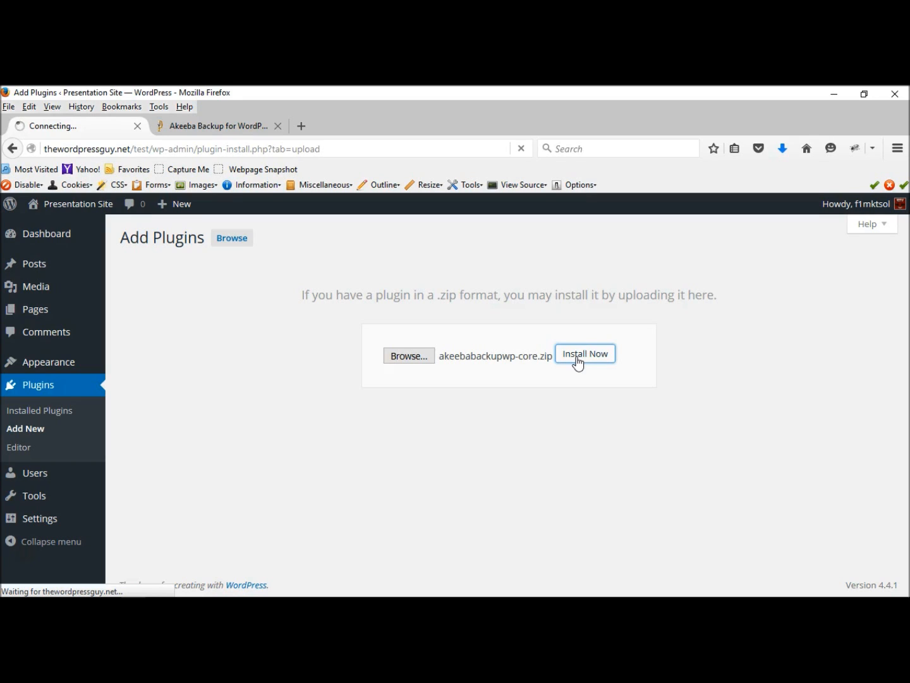
left_click(584, 353)
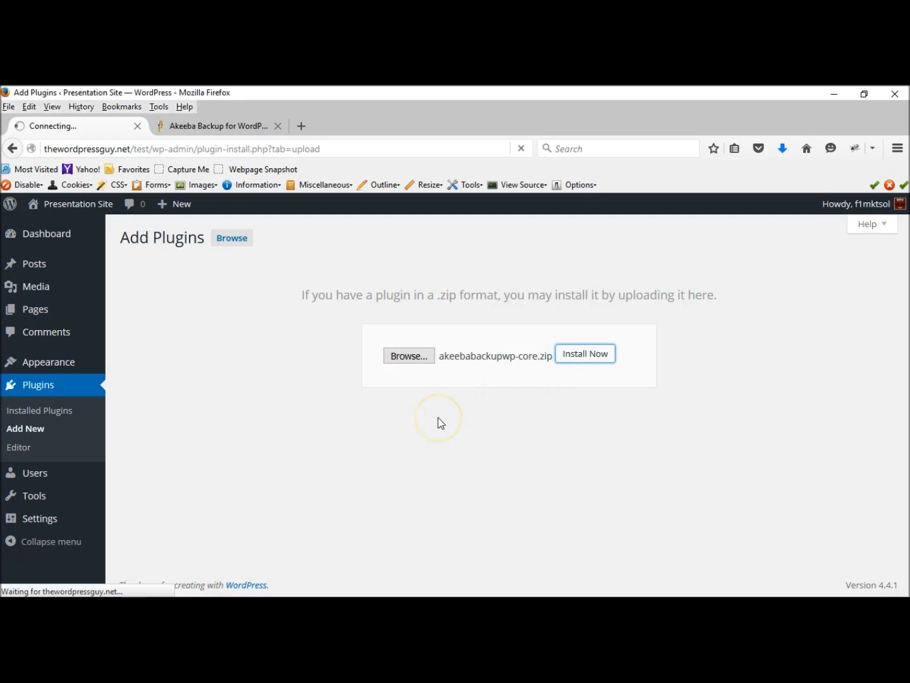
left_click(584, 353)
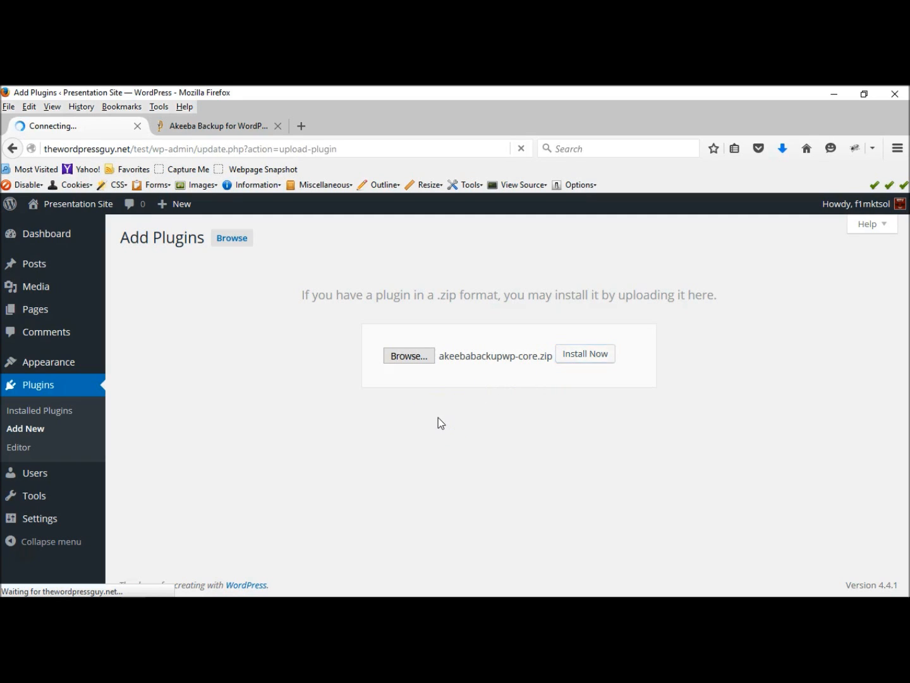
left_click(584, 354)
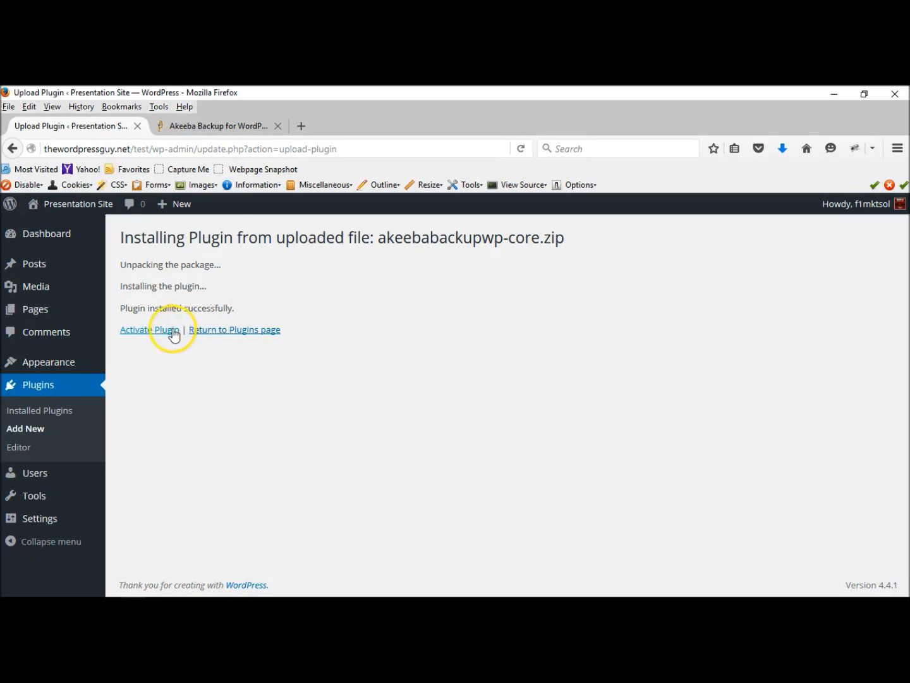
left_click(149, 330)
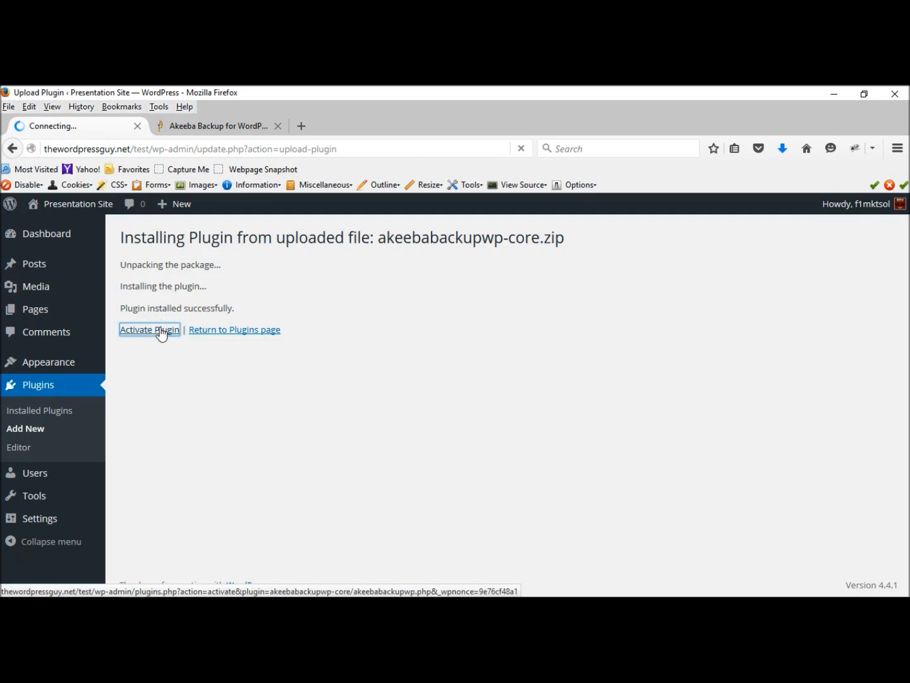
Activate the plugin and confirm Akeeba Backup for WordPress 1.6.2 is listed as active
left_click(149, 330)
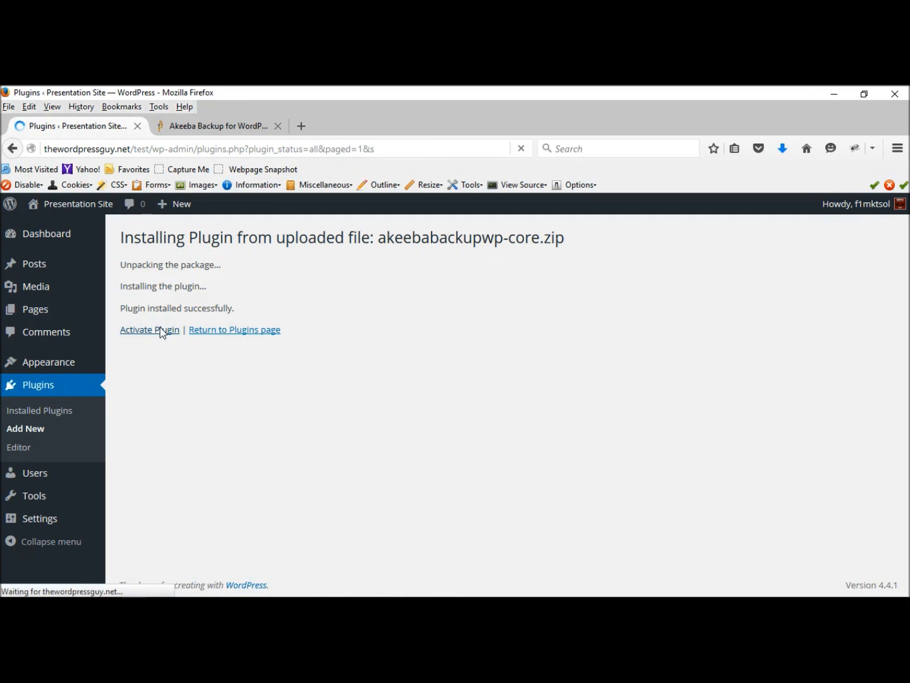
left_click(149, 329)
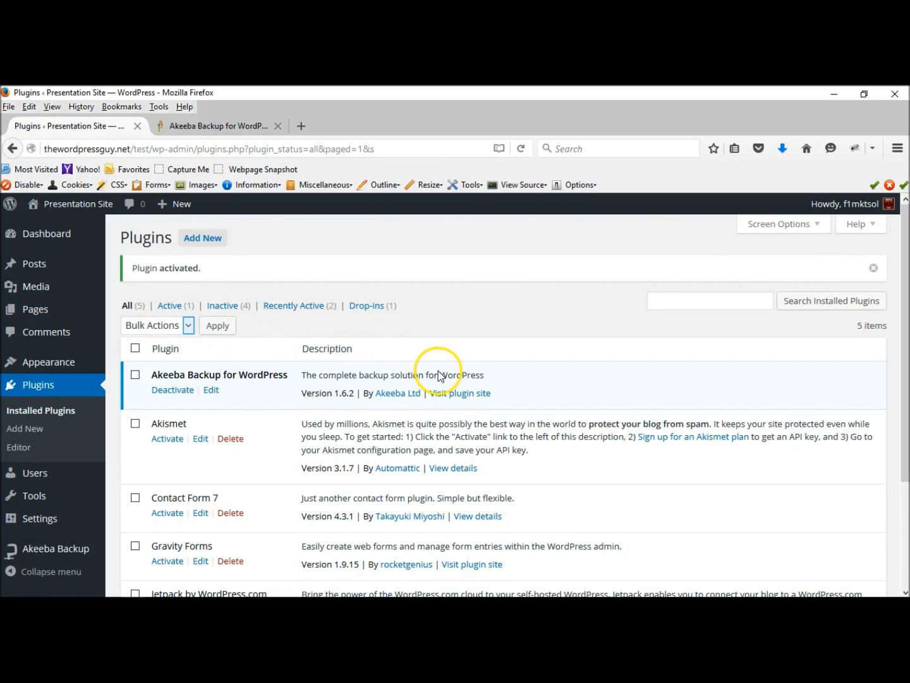
mouse_move(811, 359)
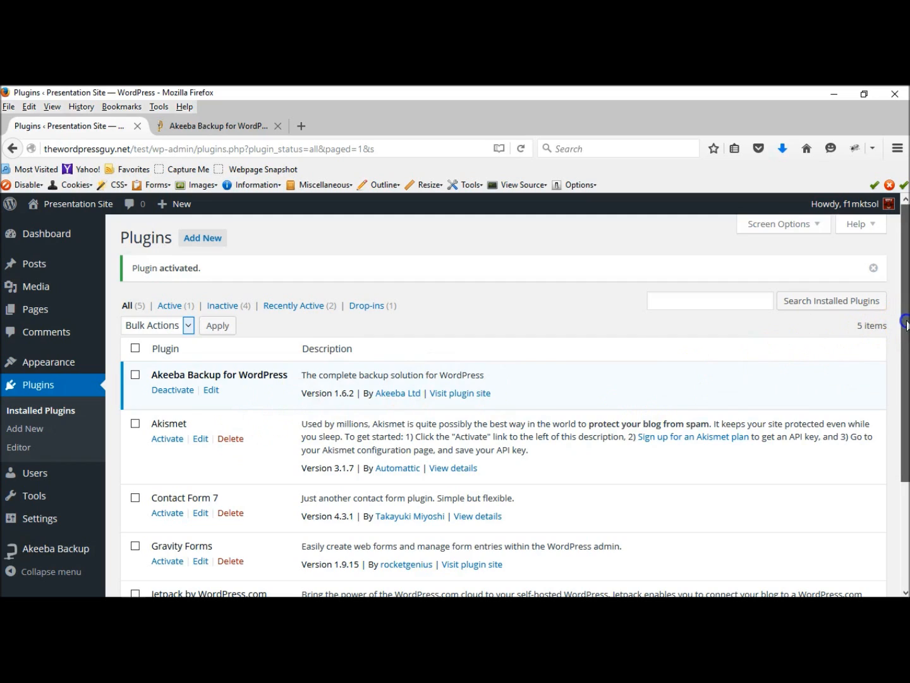
scroll("down", 3)
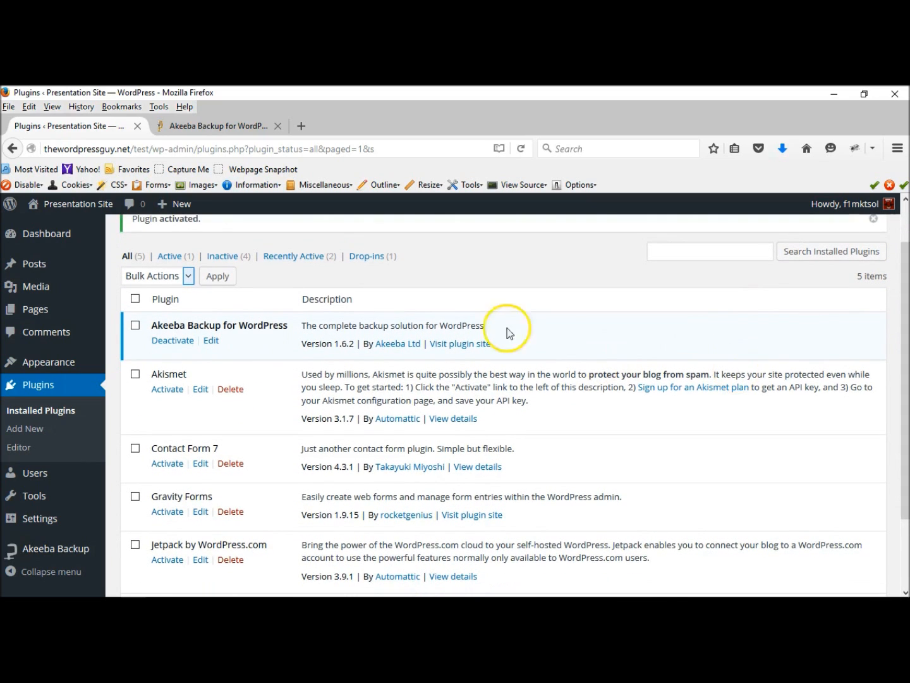
mouse_move(311, 348)
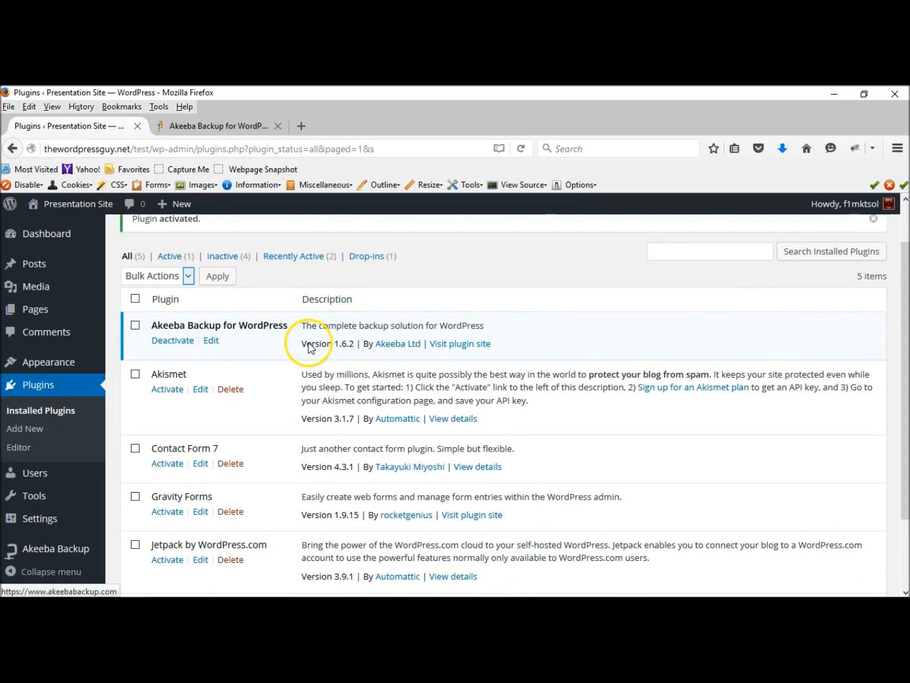
mouse_move(34, 495)
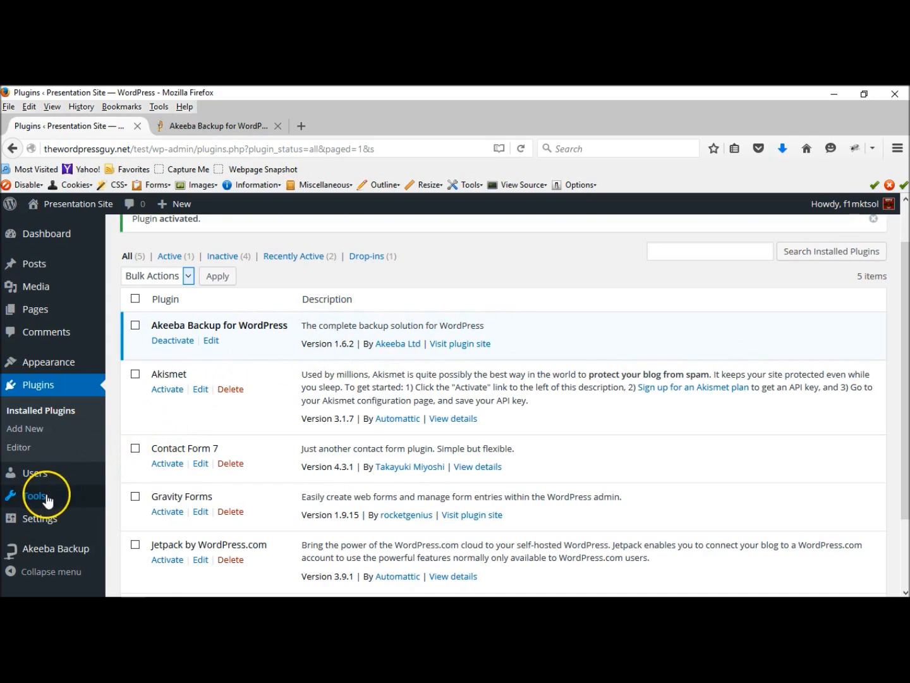
mouse_move(35, 472)
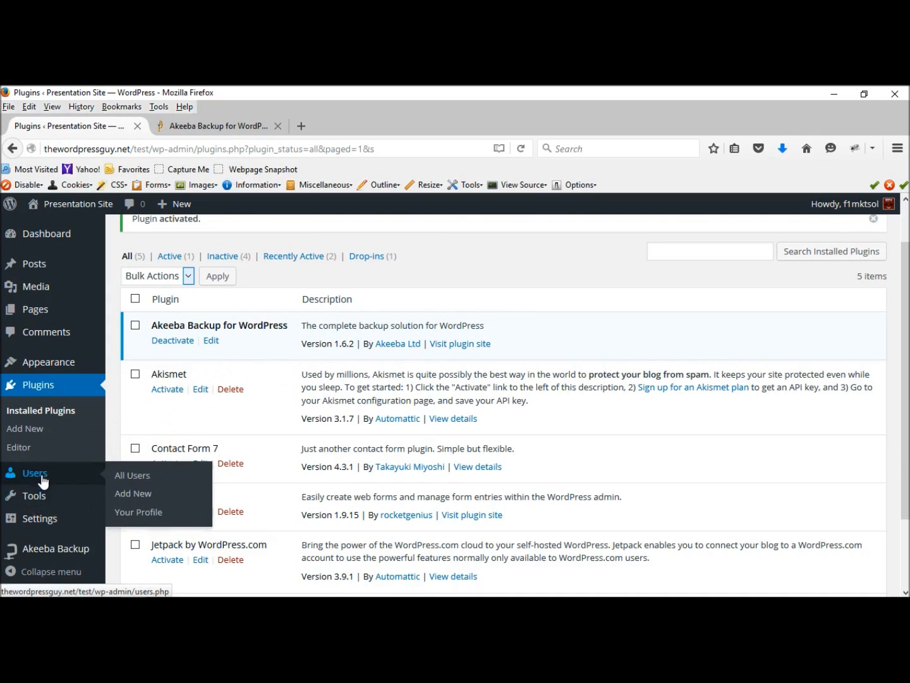
mouse_move(39, 518)
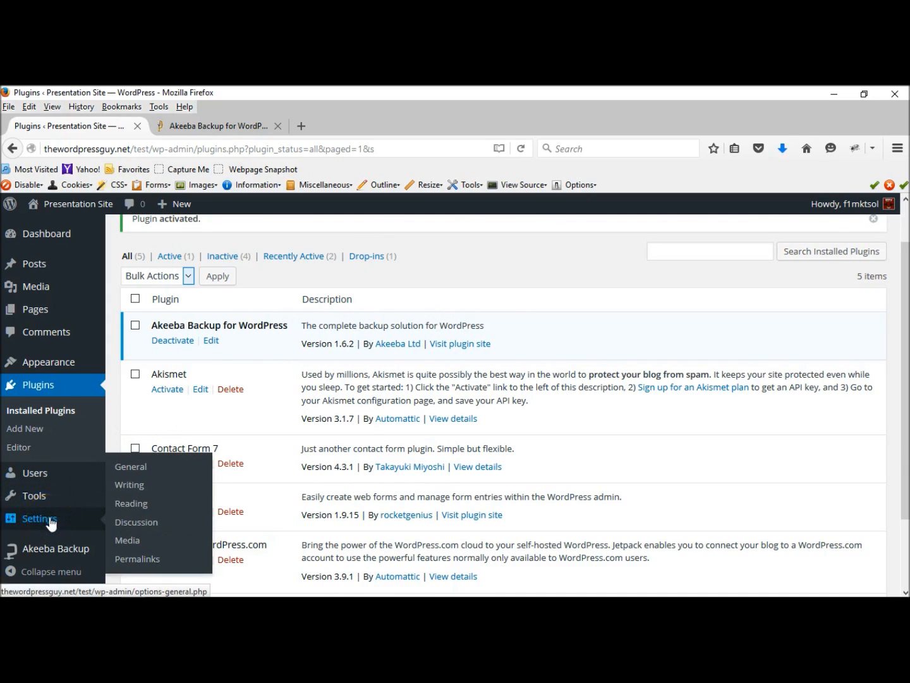
mouse_move(56, 548)
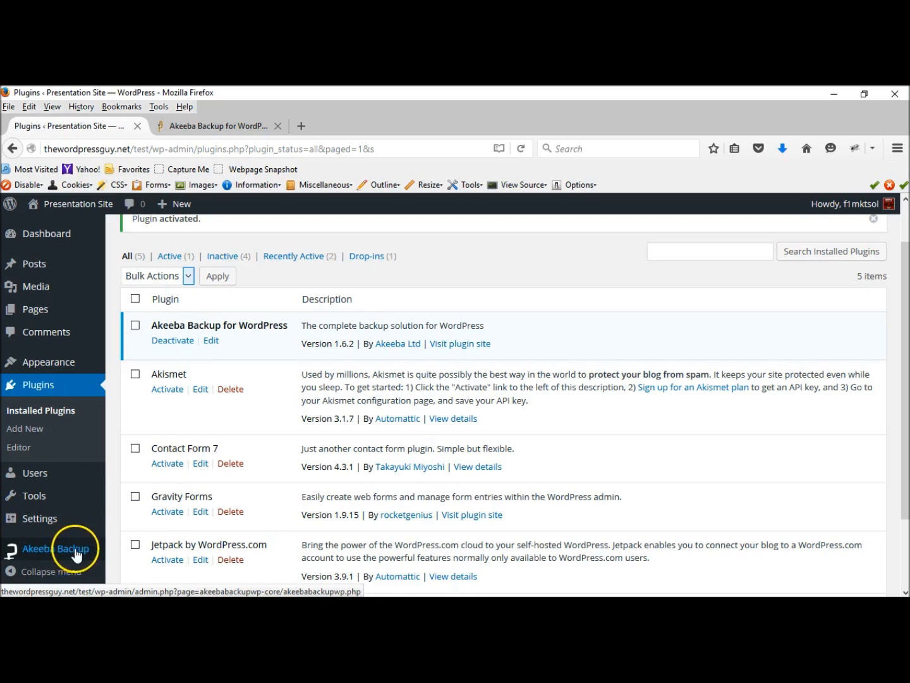
Open the Akeeba Backup control panel showing Default Backup Profile #1 ready
left_click(55, 548)
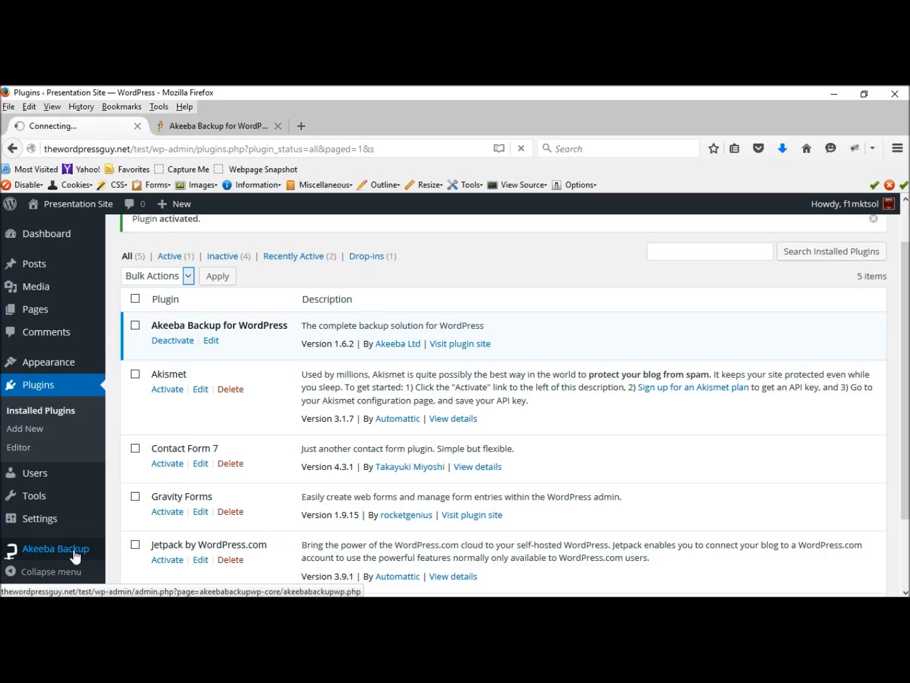
left_click(55, 549)
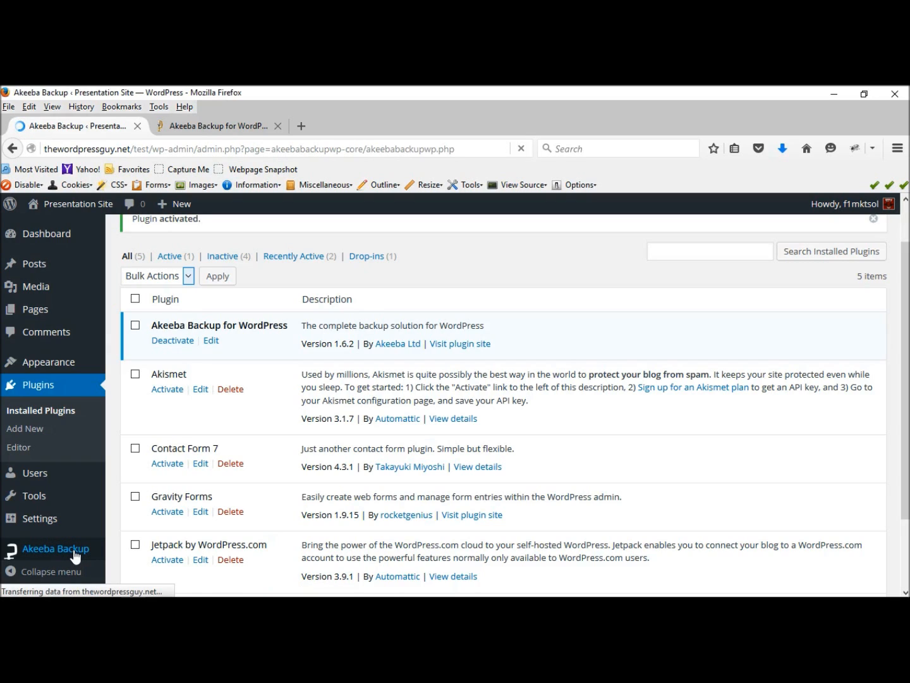
left_click(56, 548)
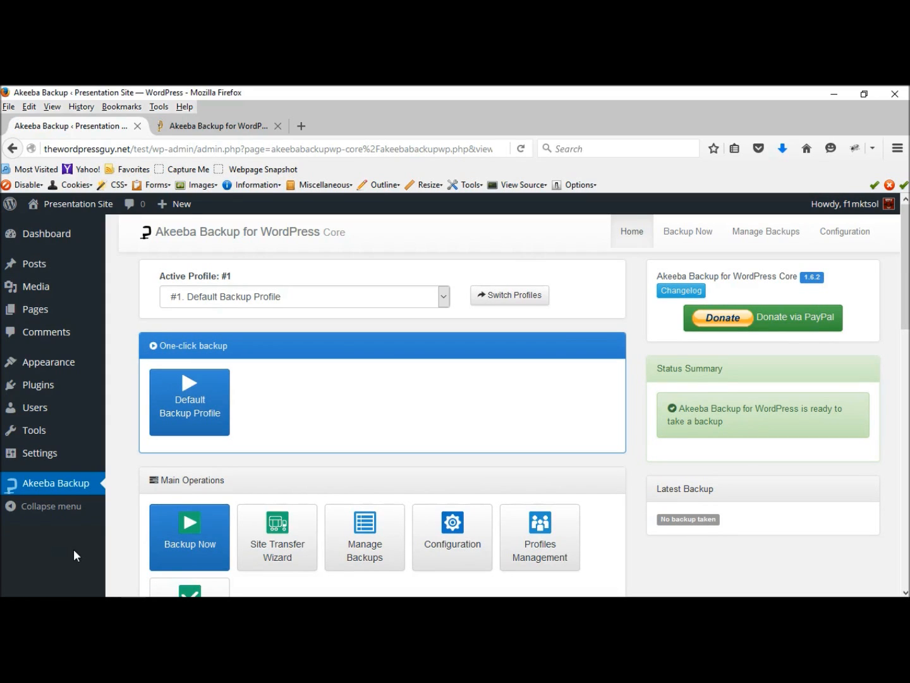
mouse_move(232, 460)
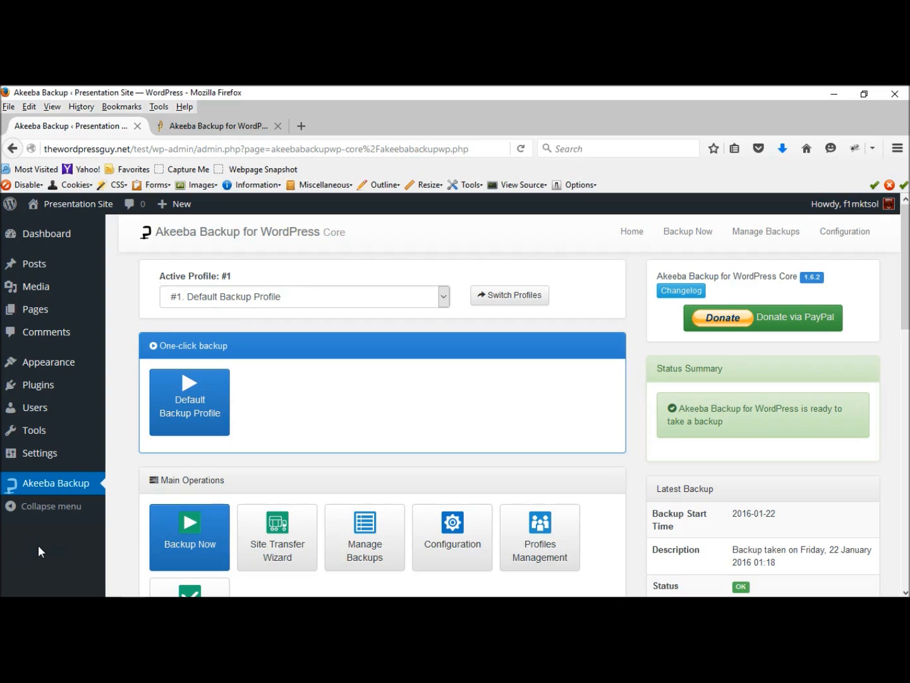
left_click(189, 402)
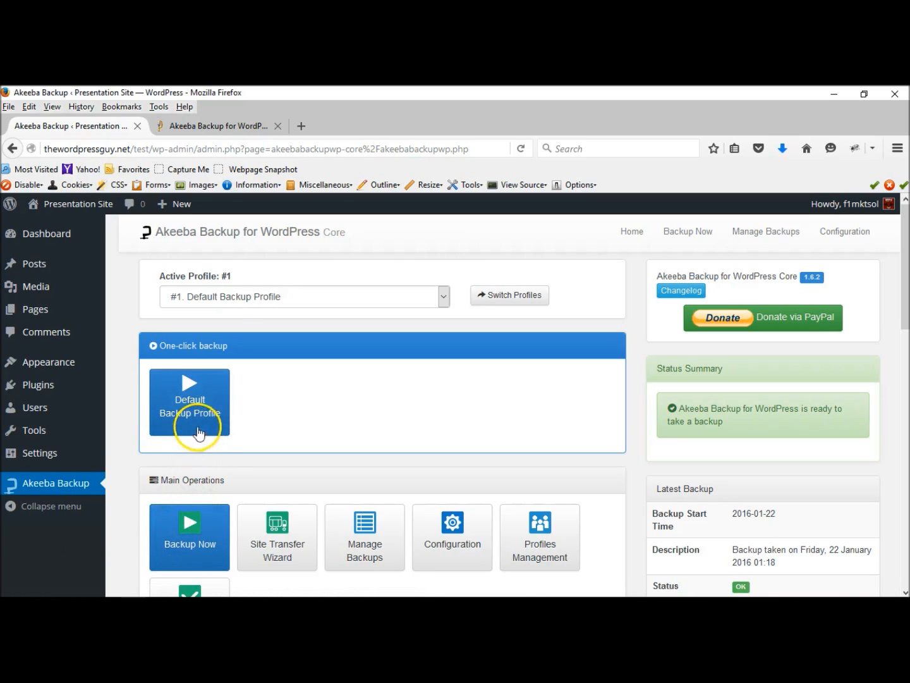
Start a one-click backup with Default Backup Profile #1 and let Backup Progress run
left_click(189, 402)
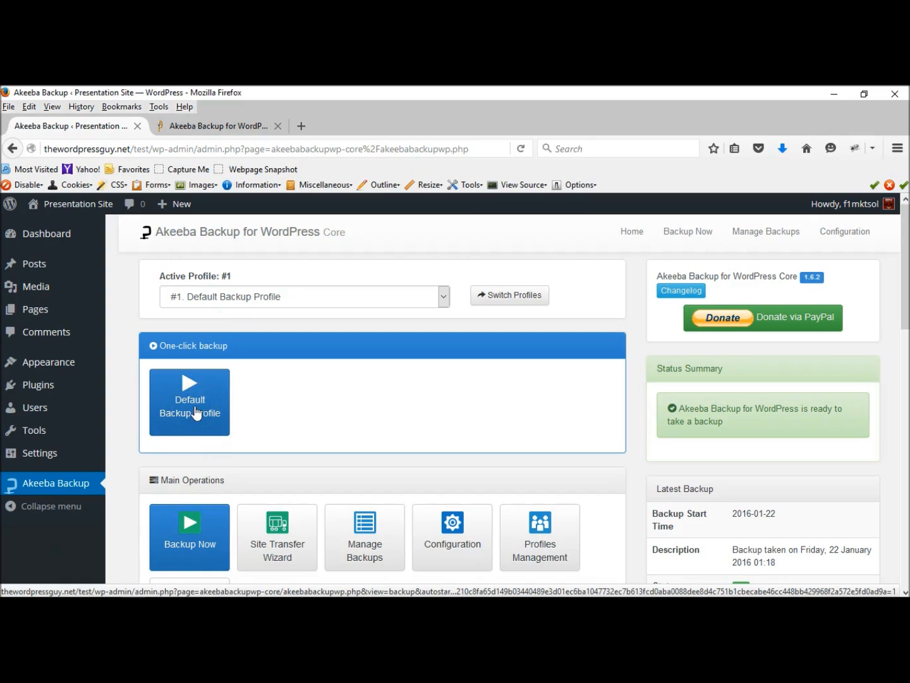
left_click(189, 401)
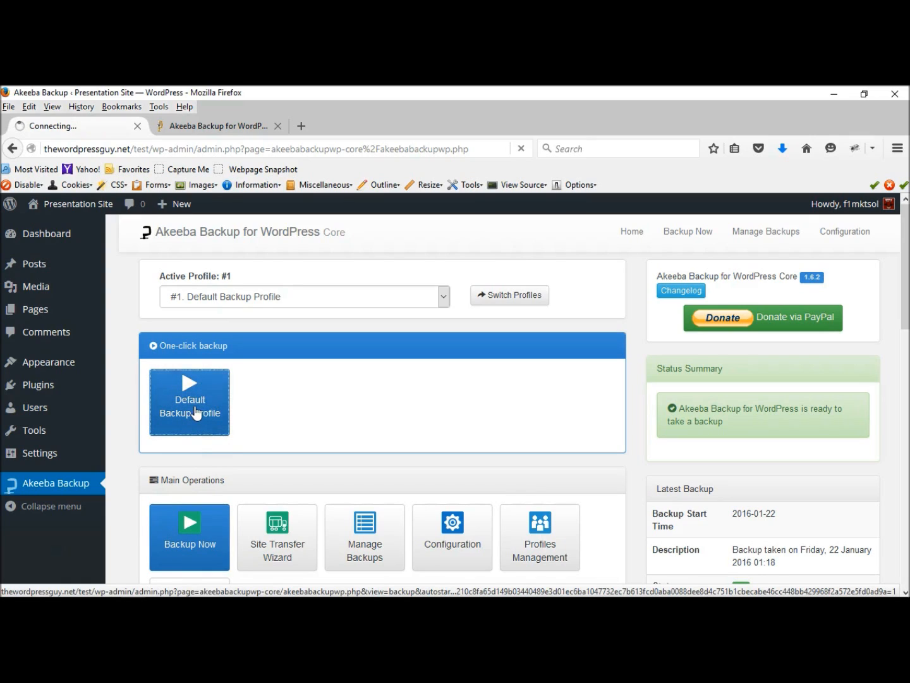
left_click(189, 401)
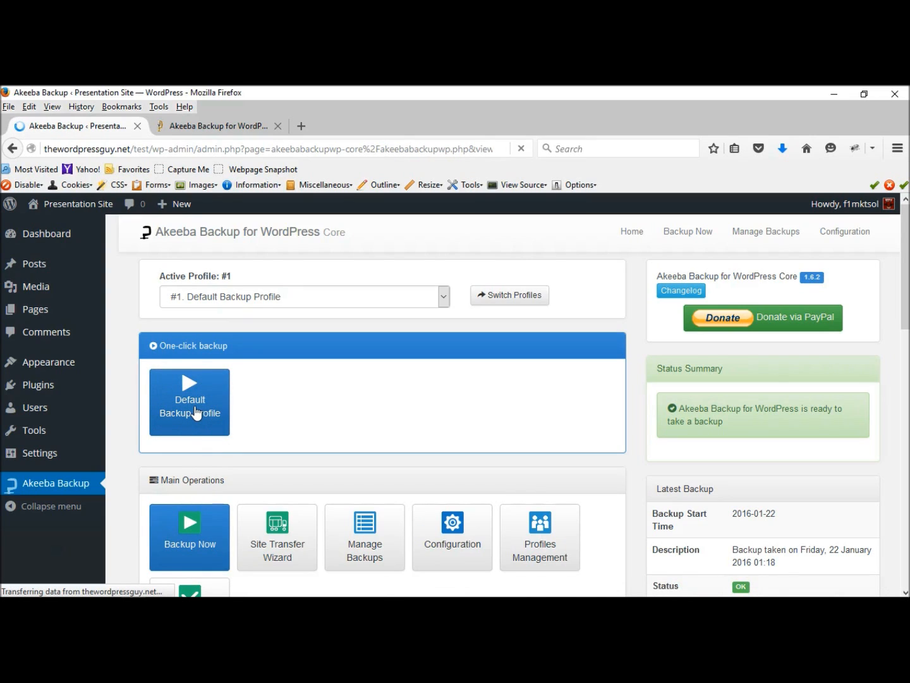
left_click(189, 401)
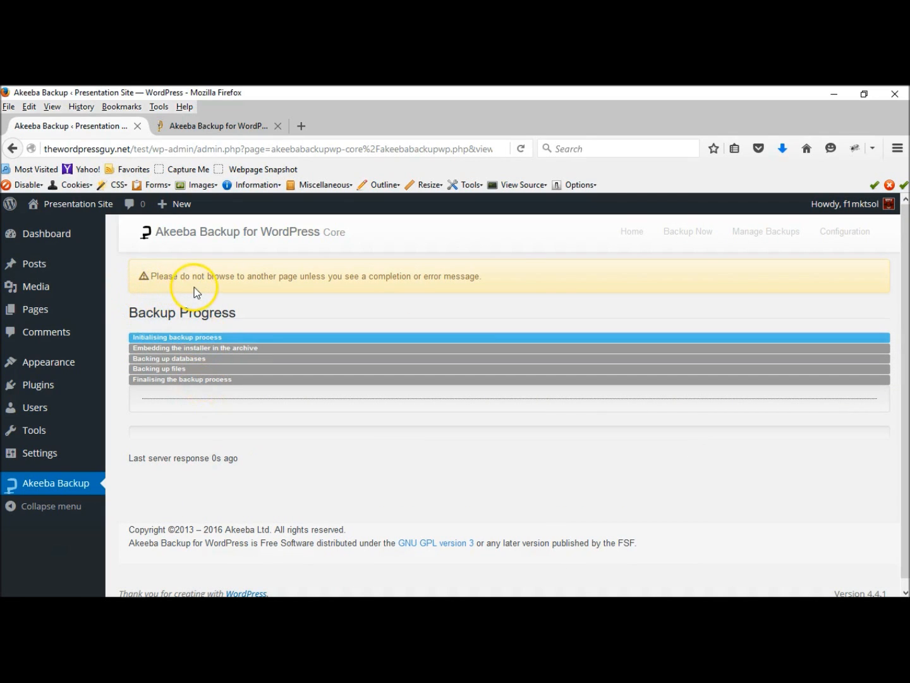
mouse_move(168, 293)
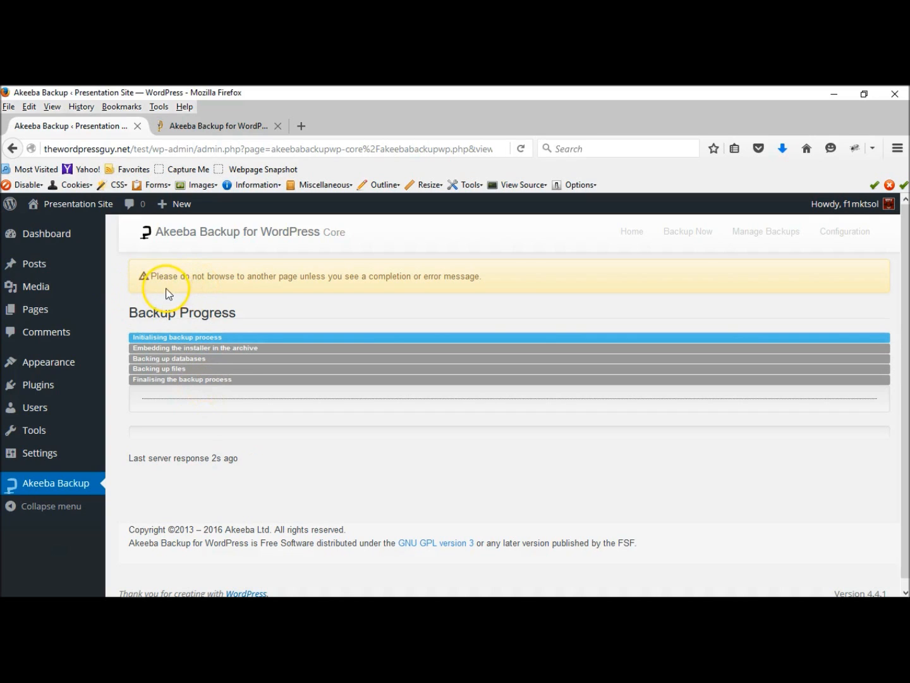
mouse_move(328, 286)
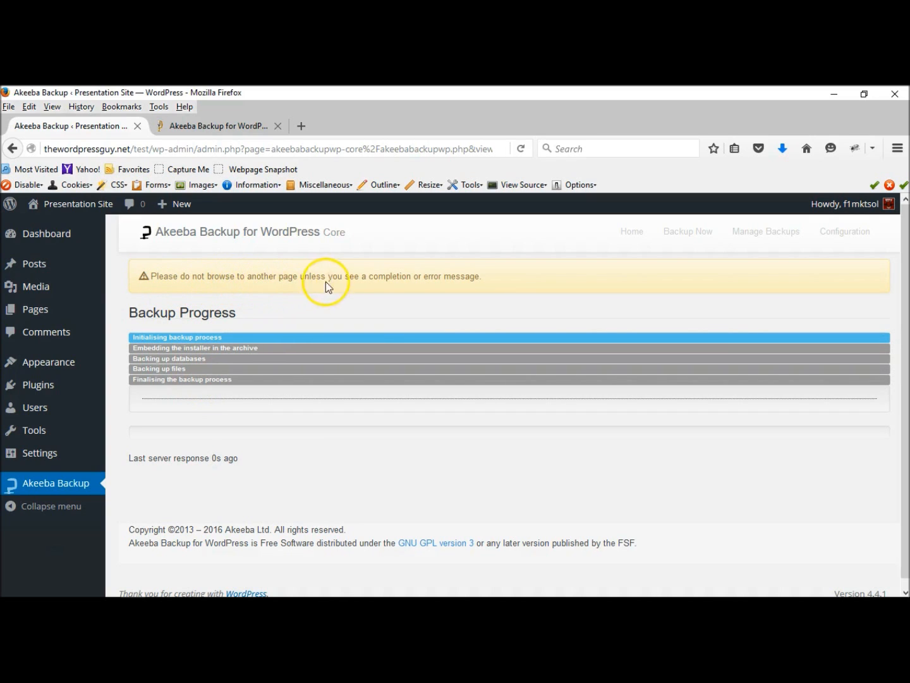
mouse_move(438, 303)
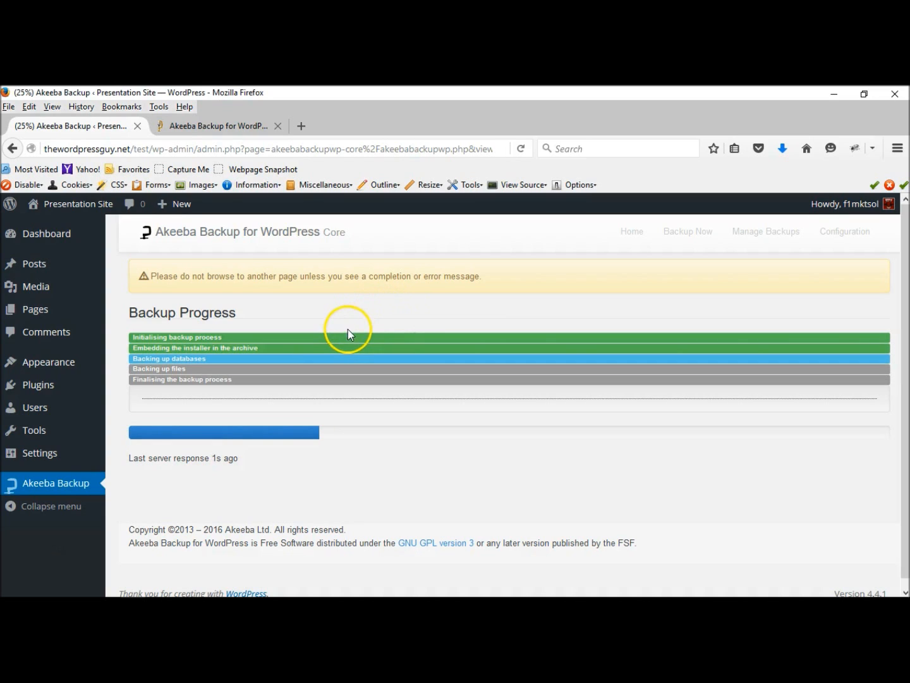
mouse_move(439, 350)
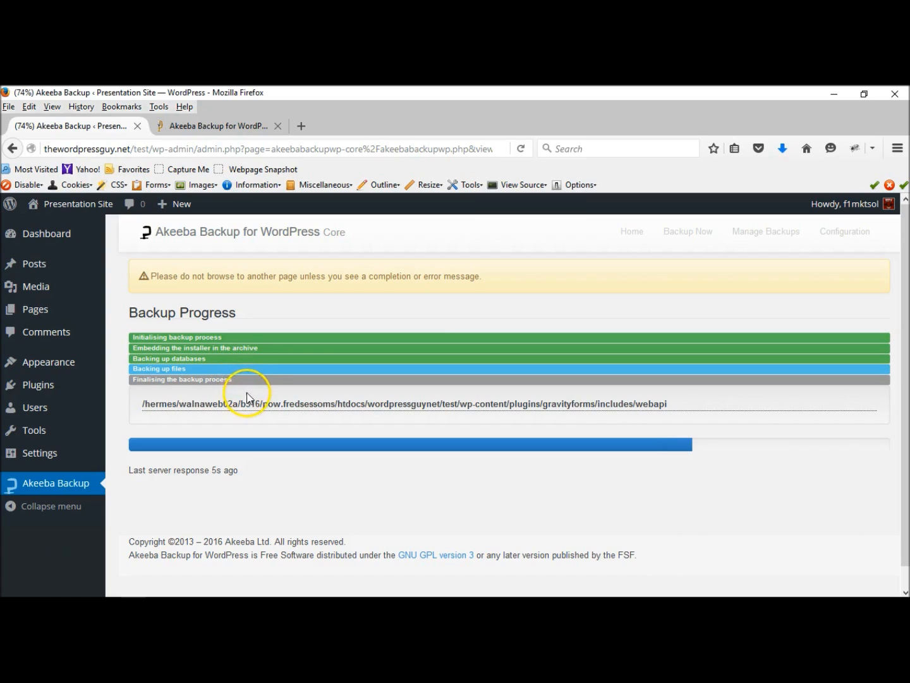
mouse_move(252, 397)
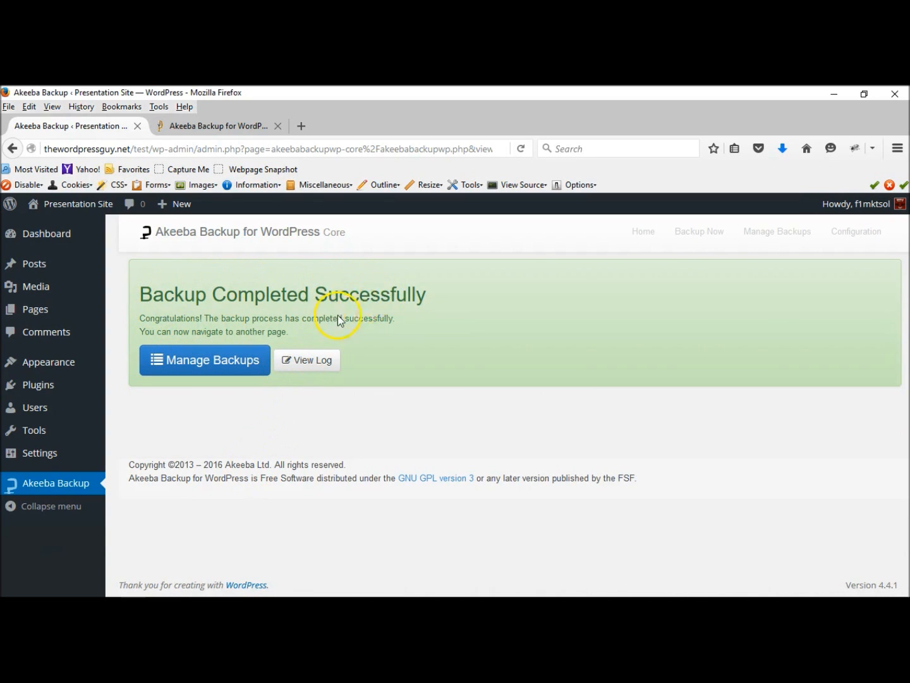
mouse_move(428, 404)
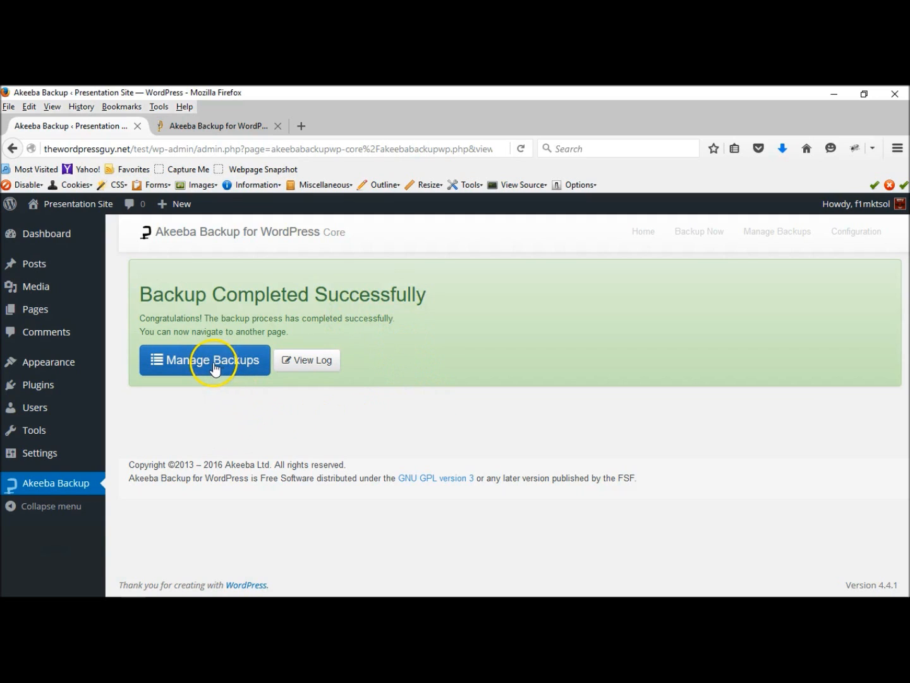
From the Backup Completed Successfully page, go to Manage Backups
left_click(204, 359)
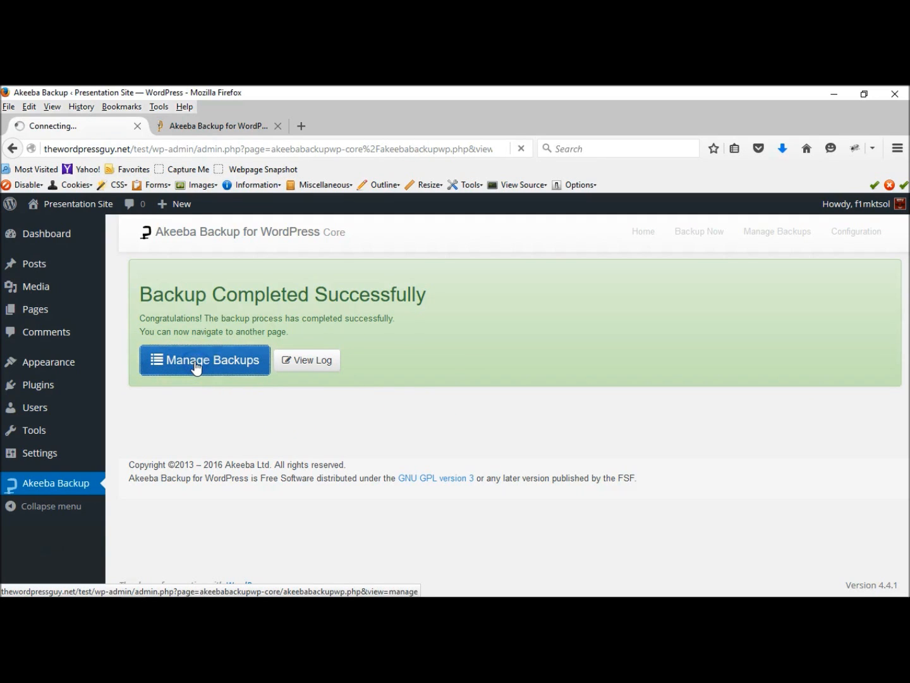
left_click(205, 359)
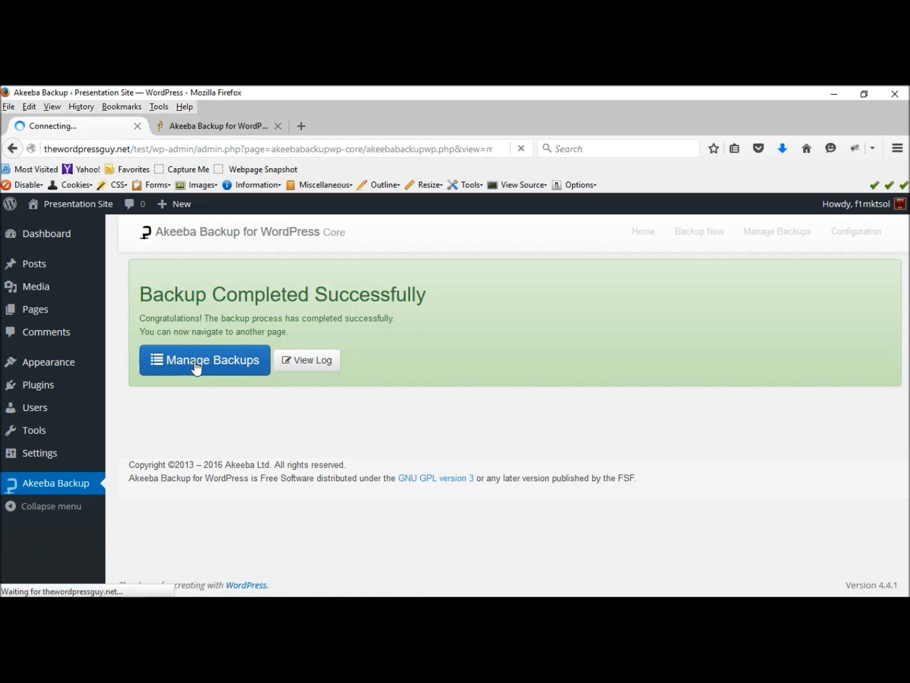
left_click(204, 359)
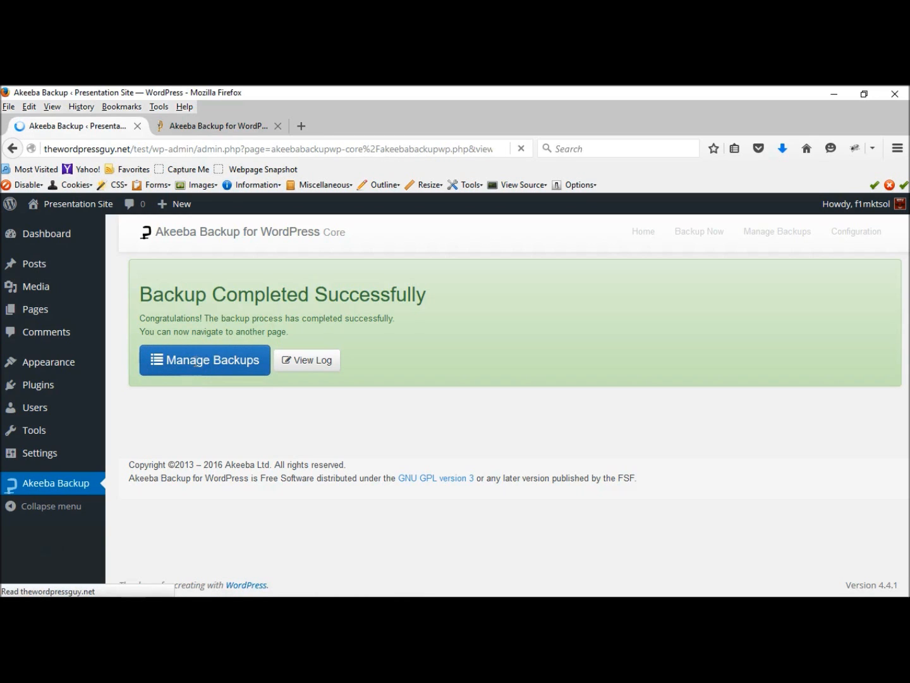
Review backup ID 2 (20.63 Mb, OK status) and its Download button
left_click(204, 359)
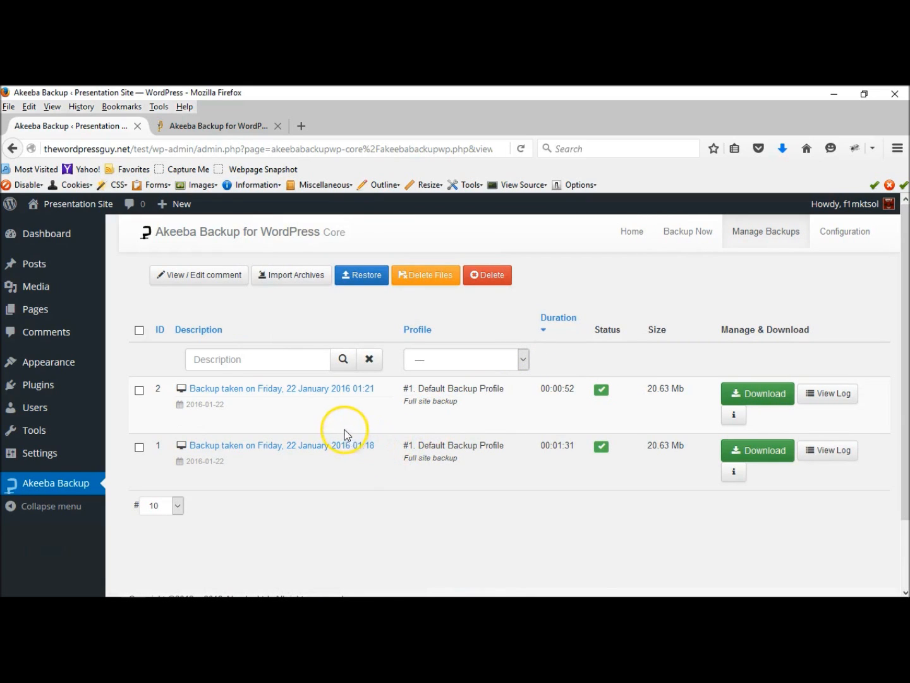
mouse_move(286, 411)
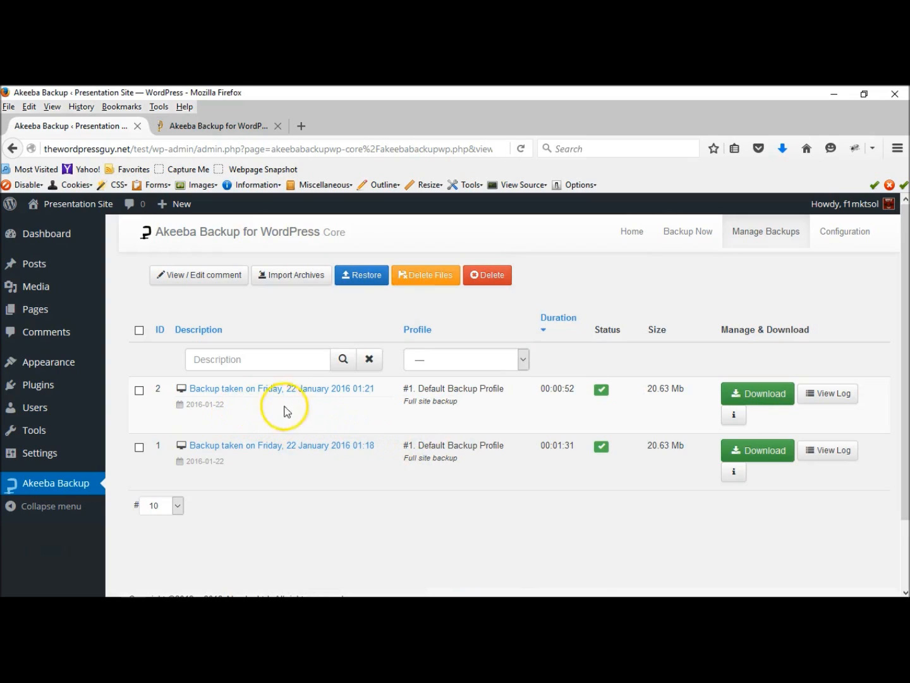
mouse_move(336, 406)
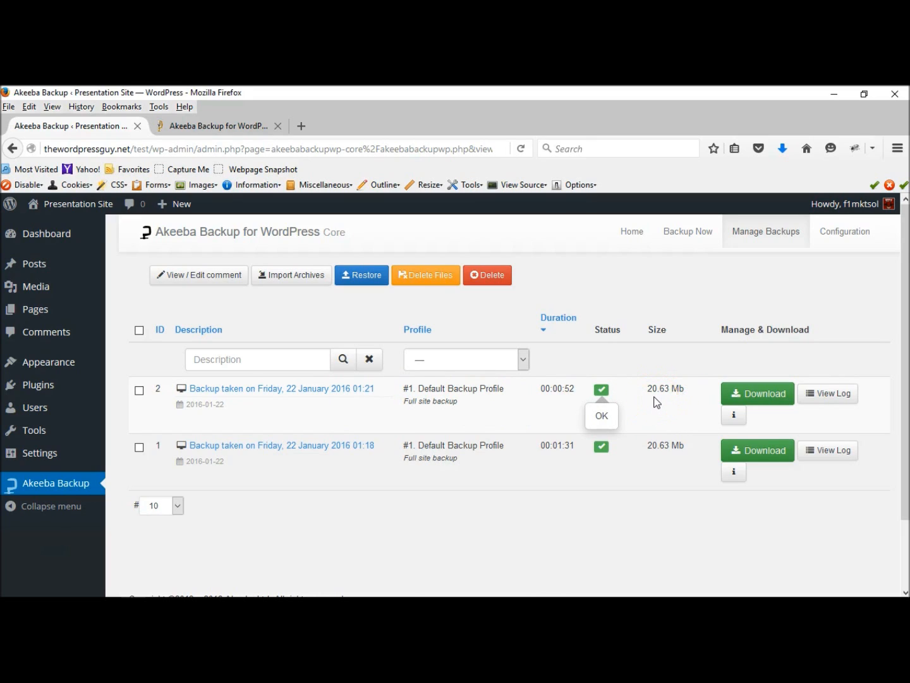
mouse_move(676, 401)
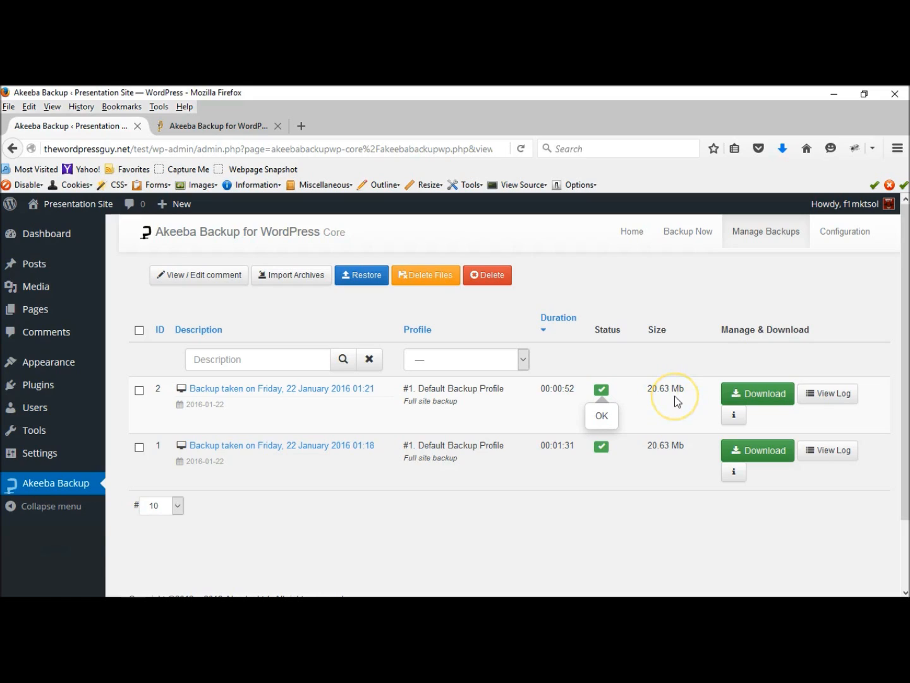
mouse_move(758, 393)
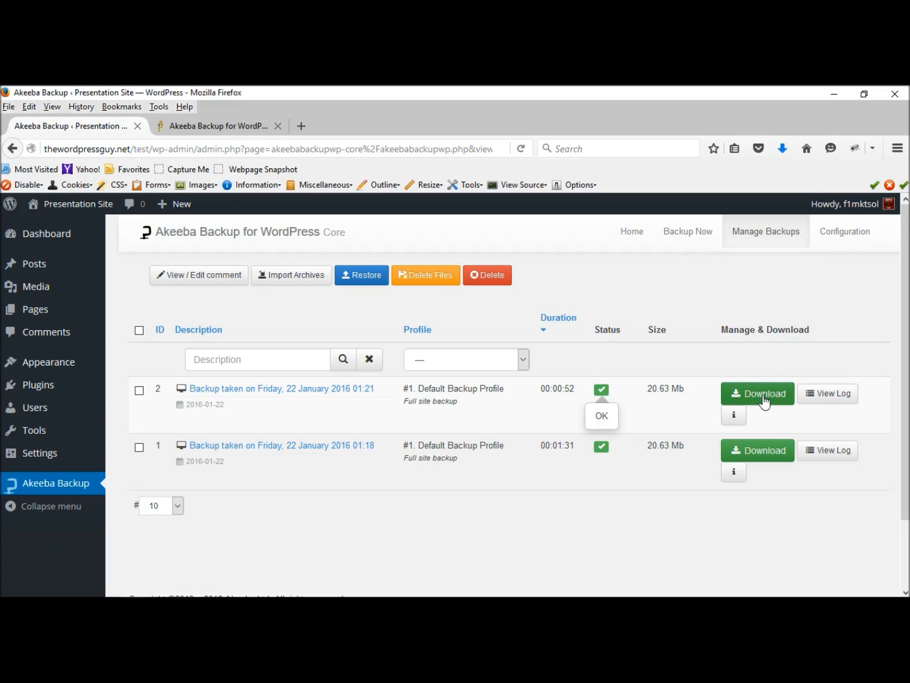
mouse_move(704, 414)
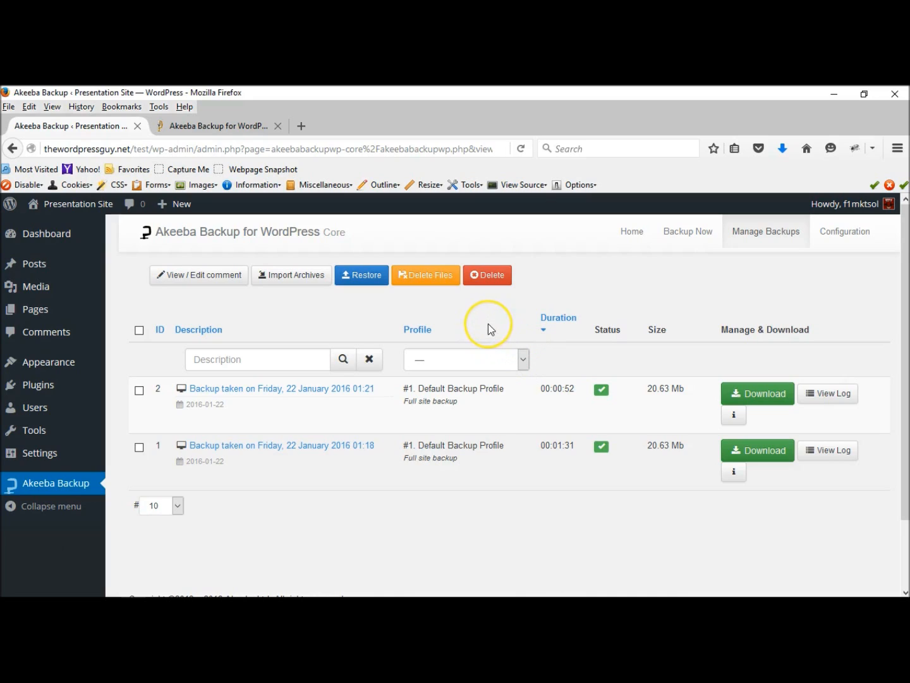
mouse_move(490, 329)
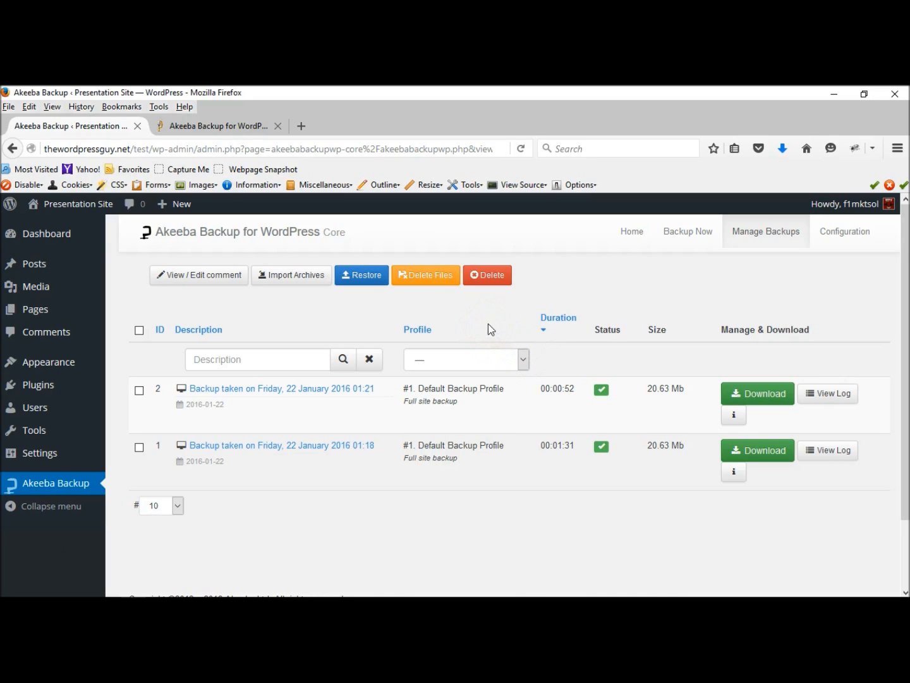